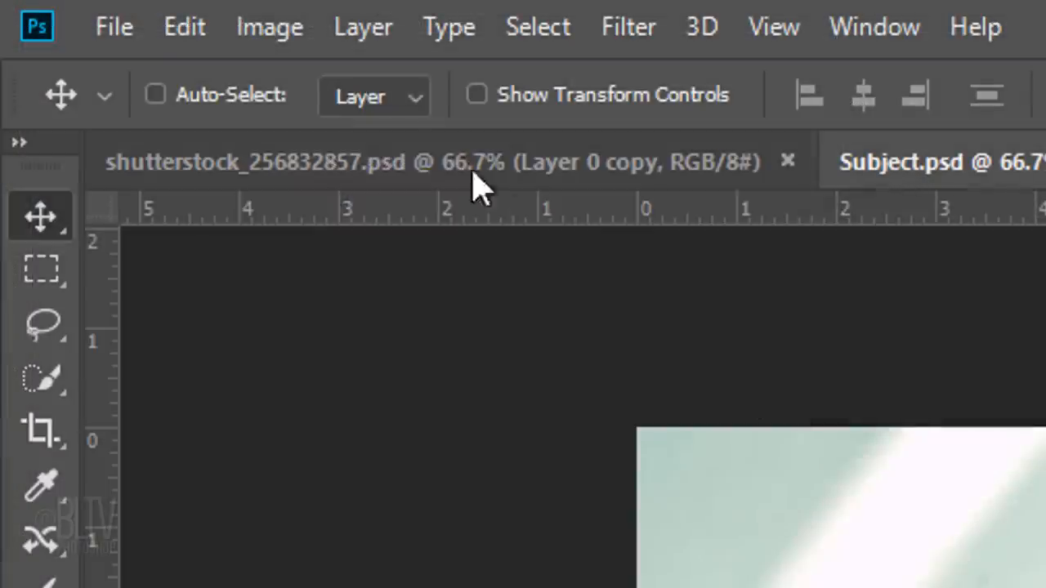
Check the portrait's image size, switch to the Subject document and select its subject with flower crown.
click(269, 26)
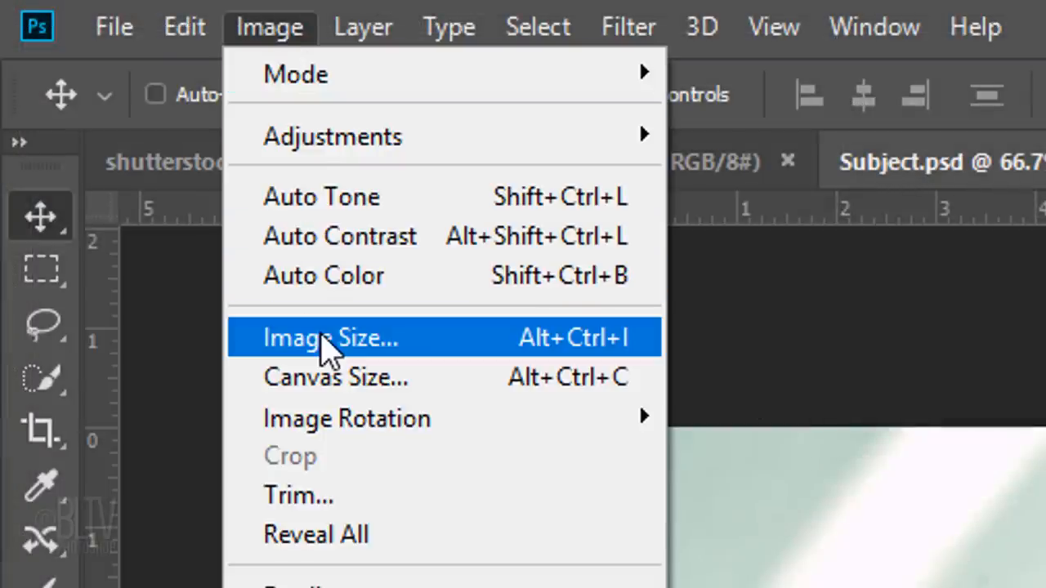
click(330, 337)
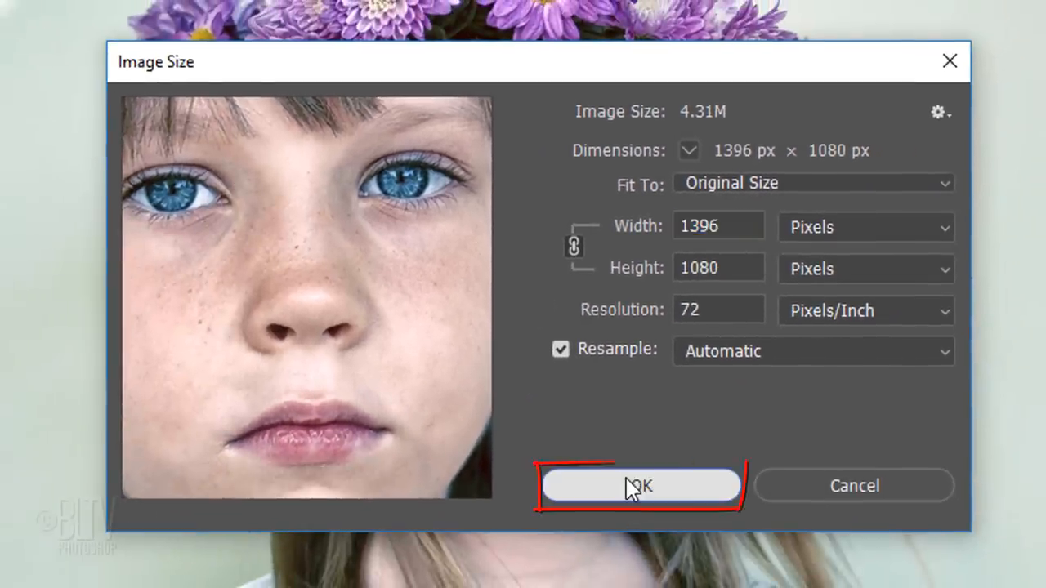
click(642, 486)
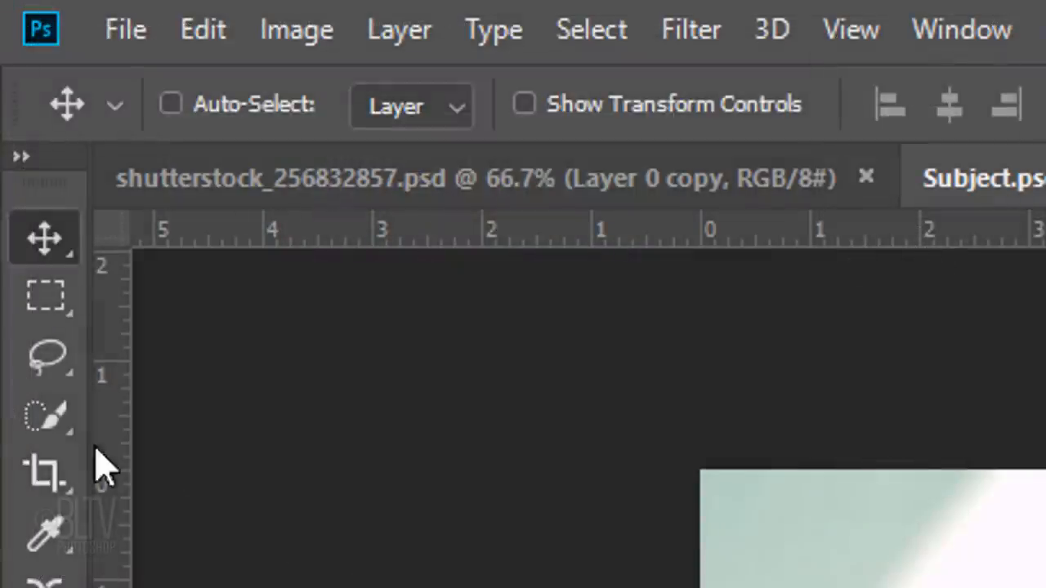
click(45, 412)
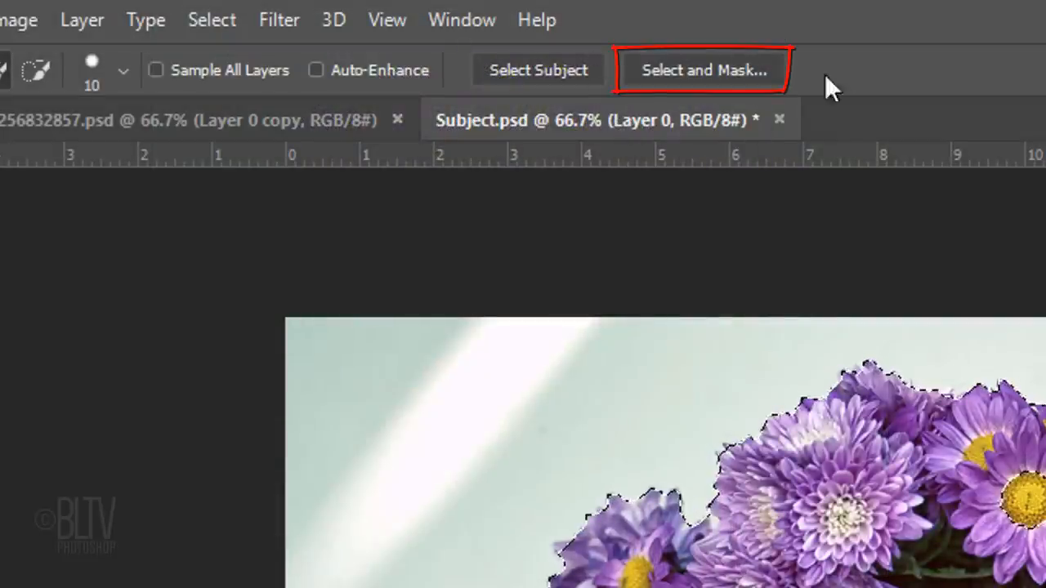
click(212, 19)
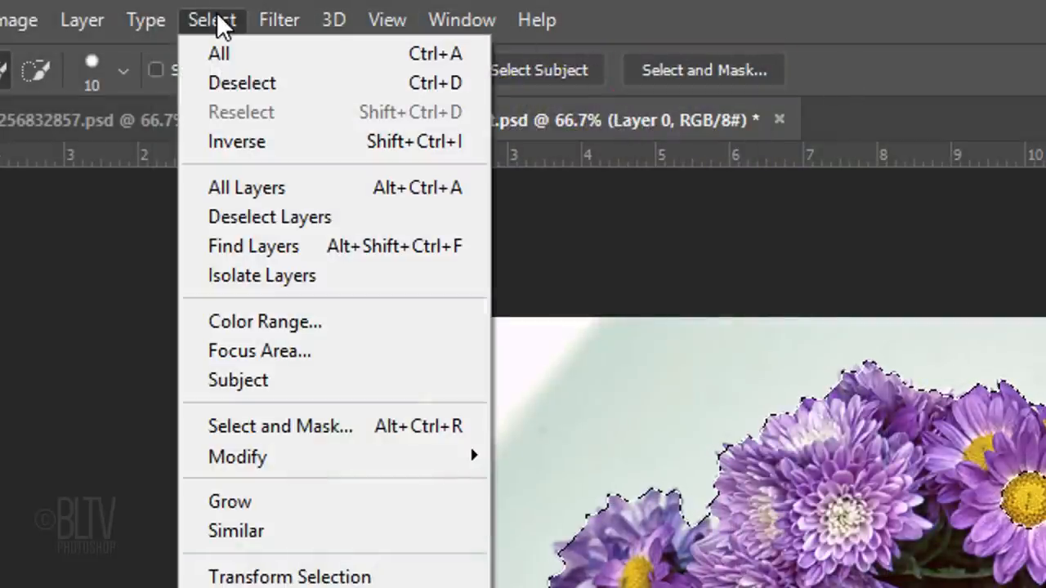
mouse_move(281, 426)
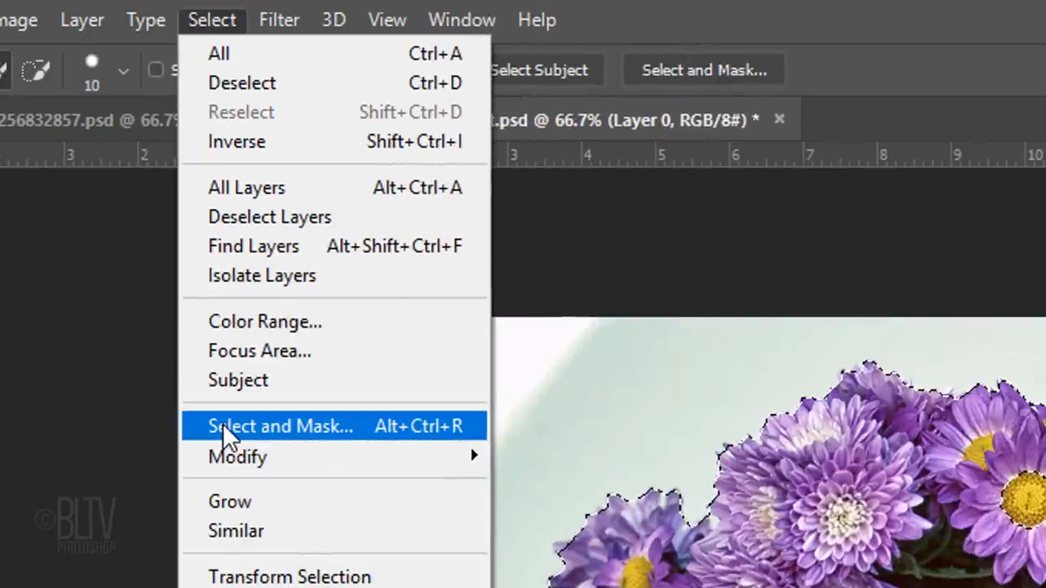
Bring up the classic Refine Edge dialog for the selection with Smart Radius enabled.
key(shift)
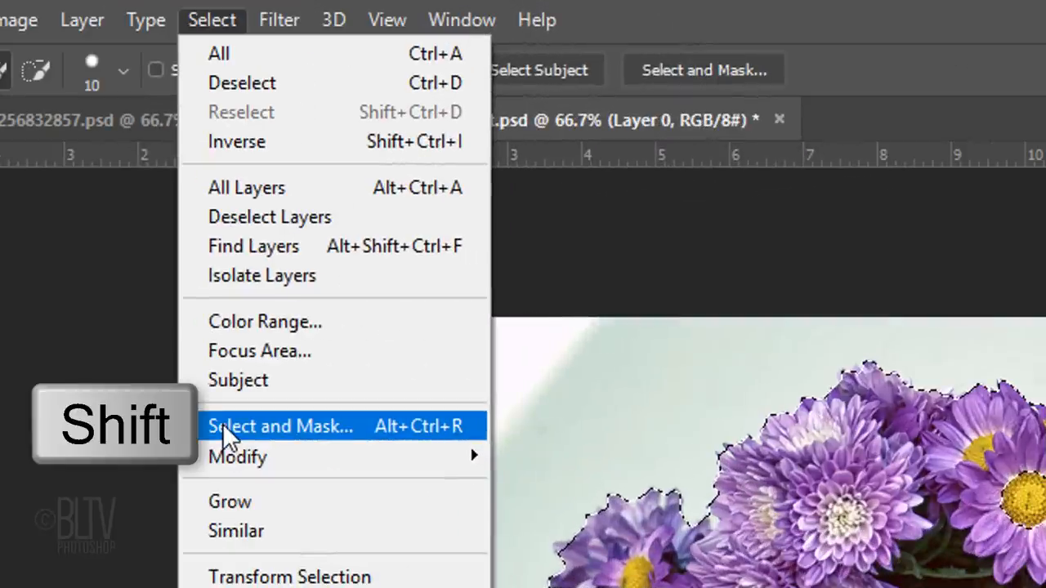
click(281, 426)
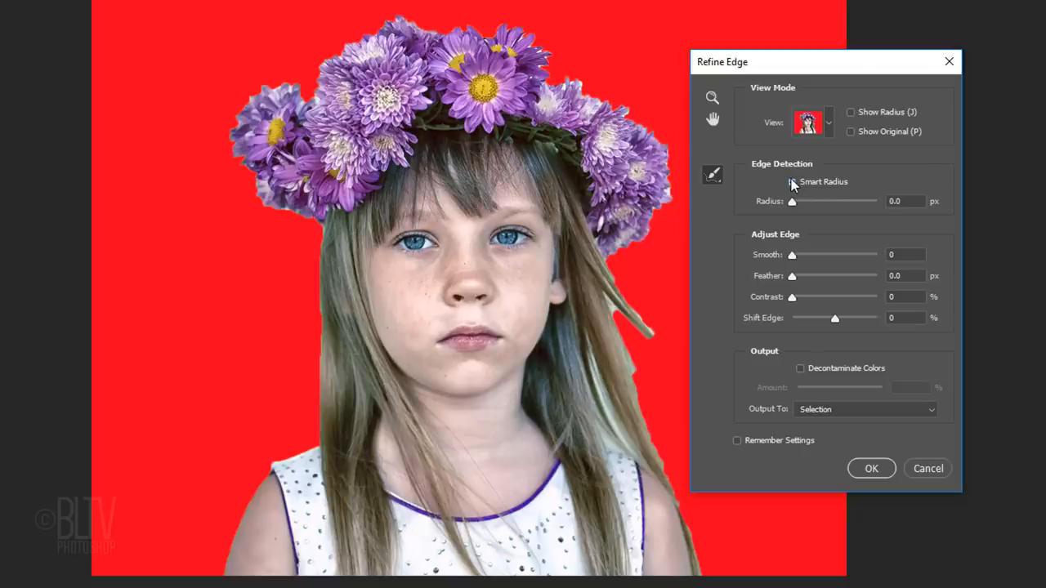
click(792, 182)
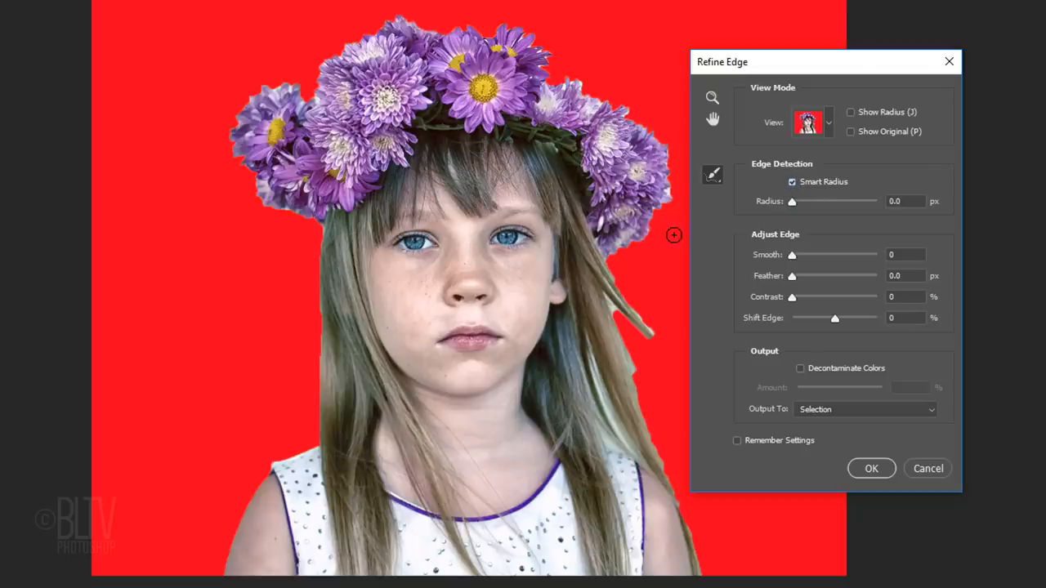
key(capslock)
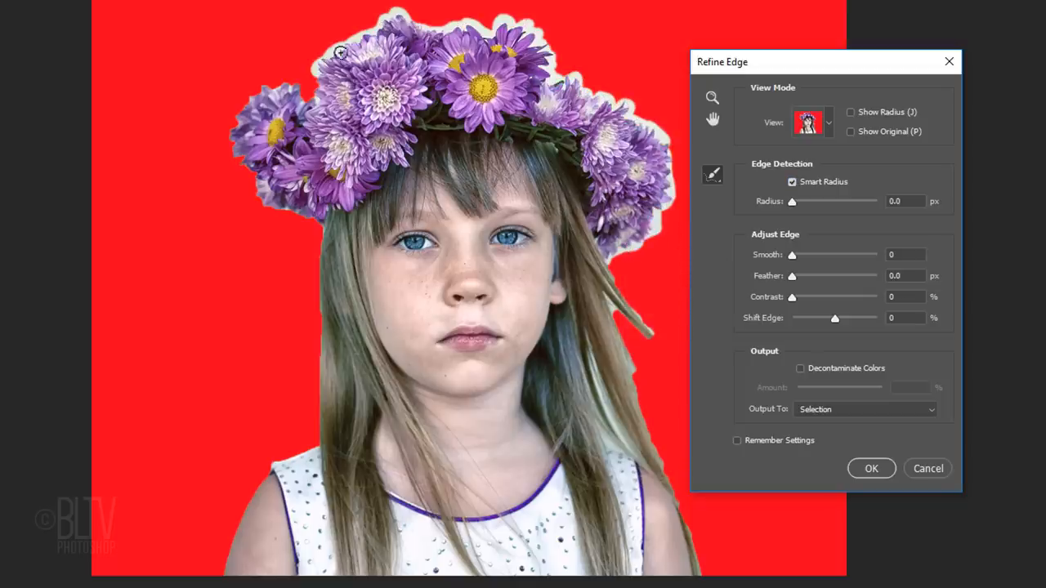
Brush the refinement over the flower crown and the loose hair strands on both sides.
drag(340, 53, 318, 234)
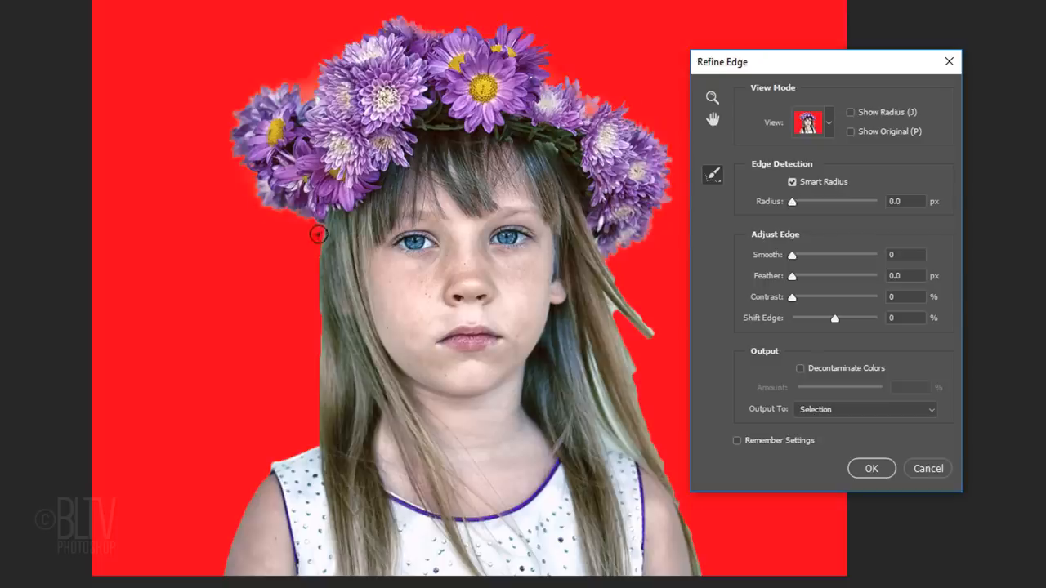
drag(318, 235, 633, 297)
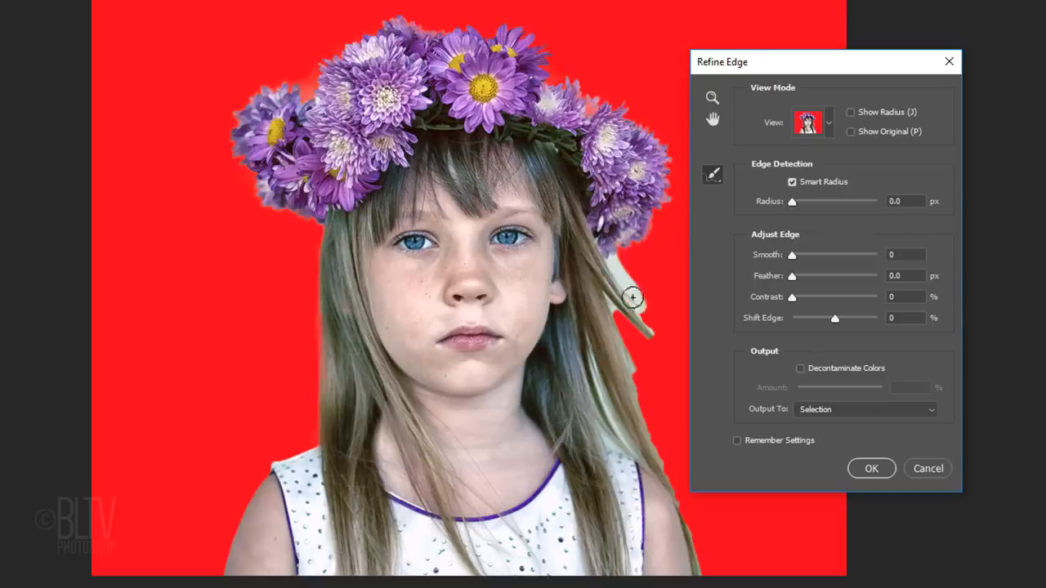
drag(634, 298, 666, 436)
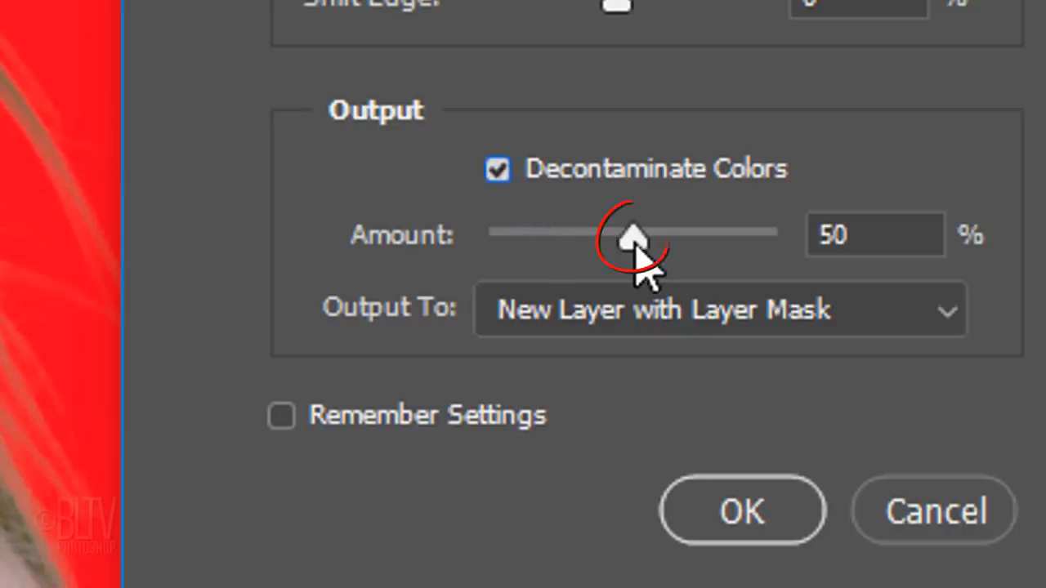
Raise Decontaminate Colors to 100% and output the cut-out as masked 'Layer 0 copy'.
drag(633, 235, 776, 235)
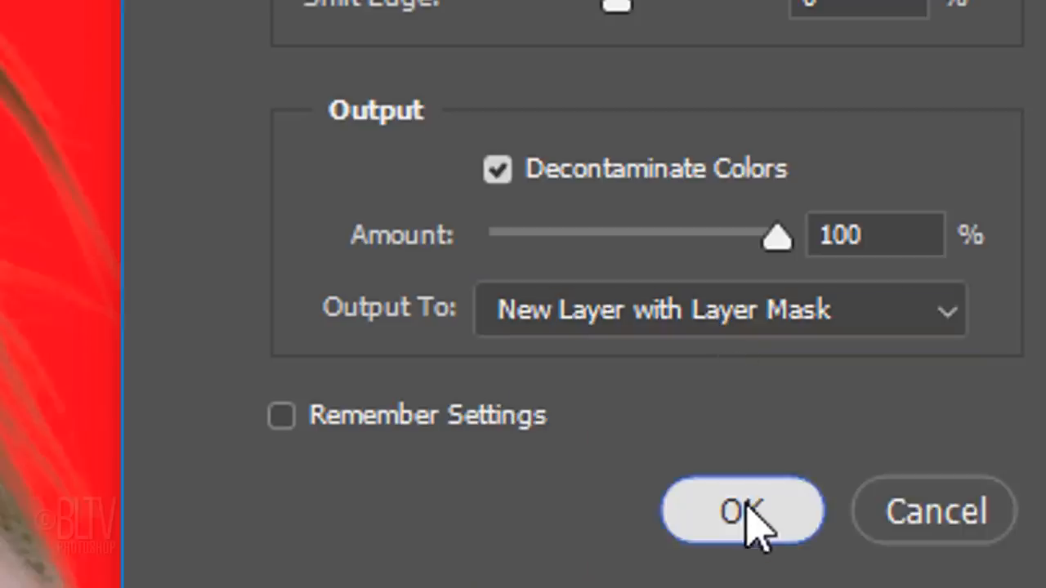
click(741, 510)
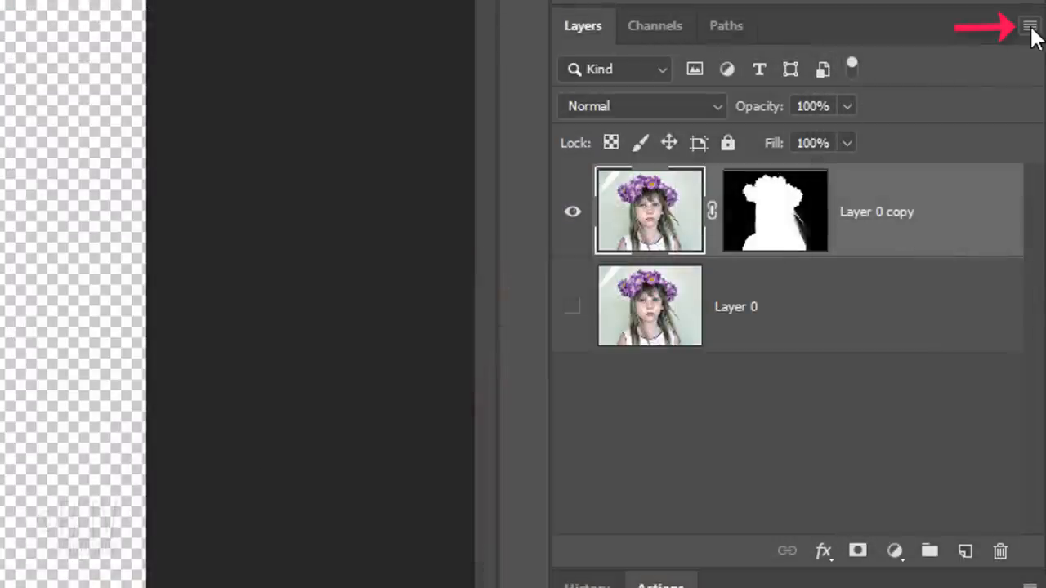
Convert 'Layer 0 copy' with its mask into a Smart Object via the Layers panel menu.
click(1029, 25)
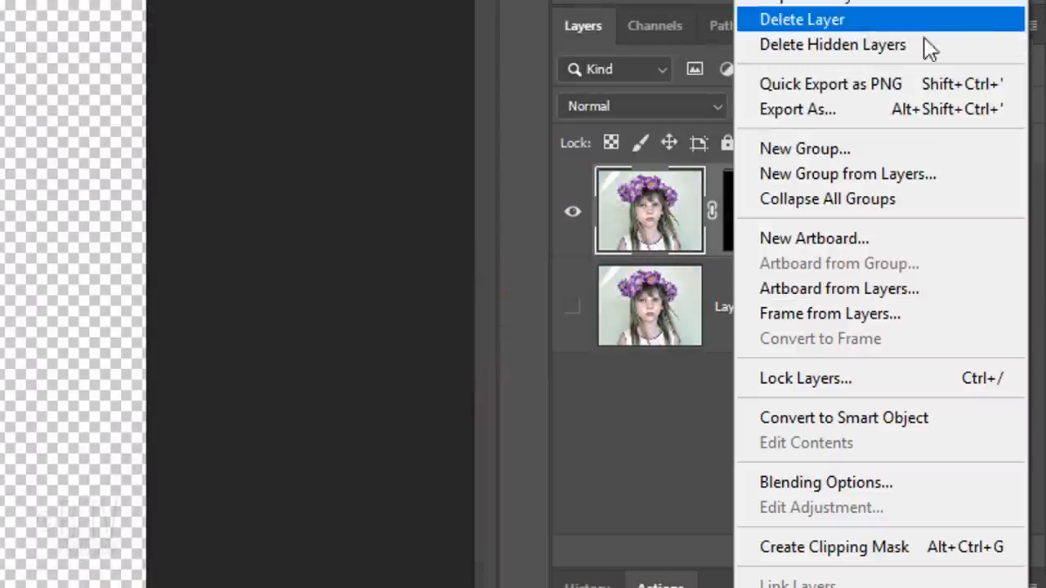
mouse_move(826, 425)
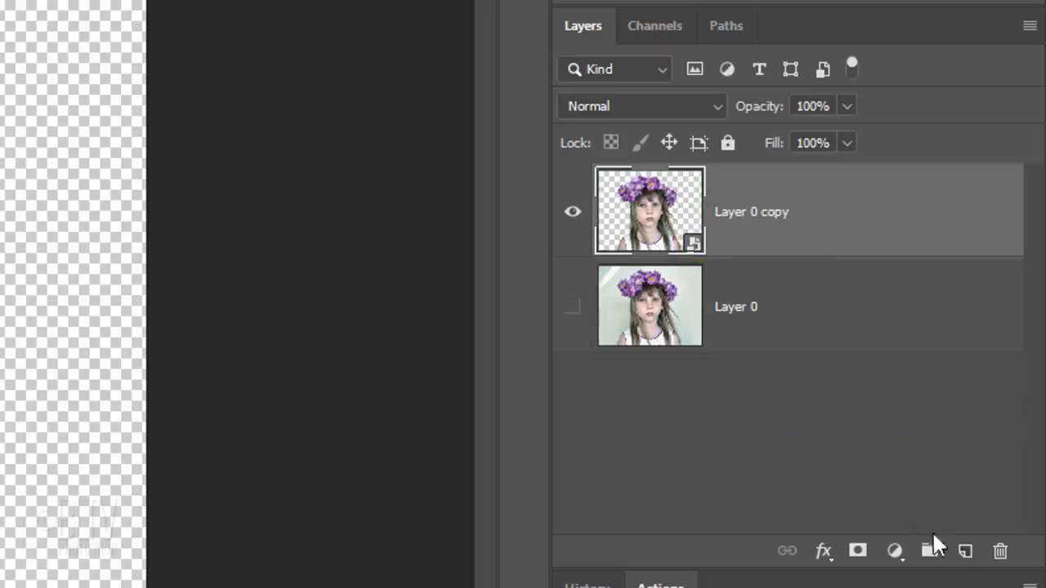
click(965, 551)
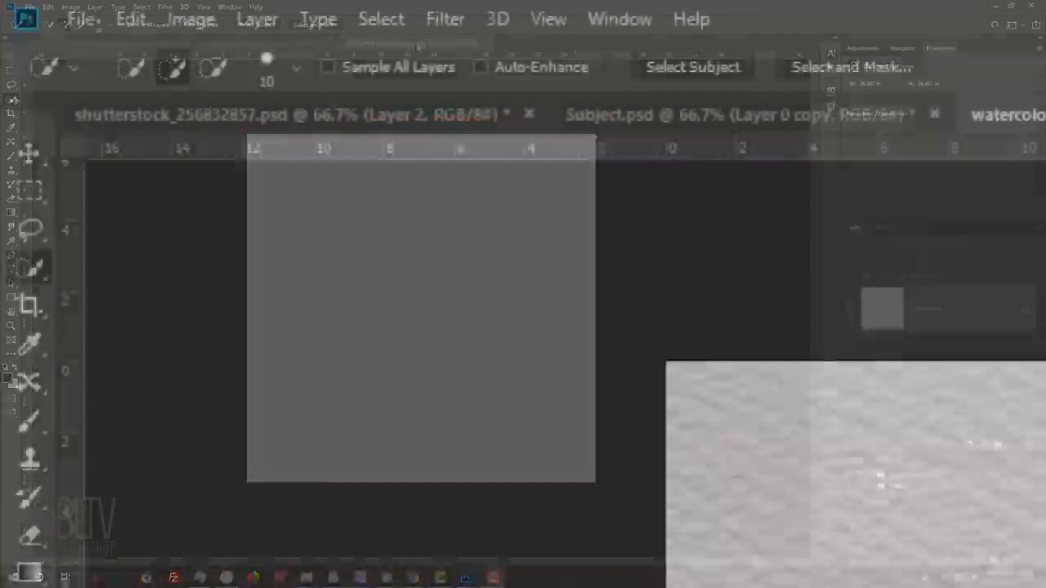
Define the paper texture as a pattern named 'watercolor paper pattern.jpg'.
click(130, 8)
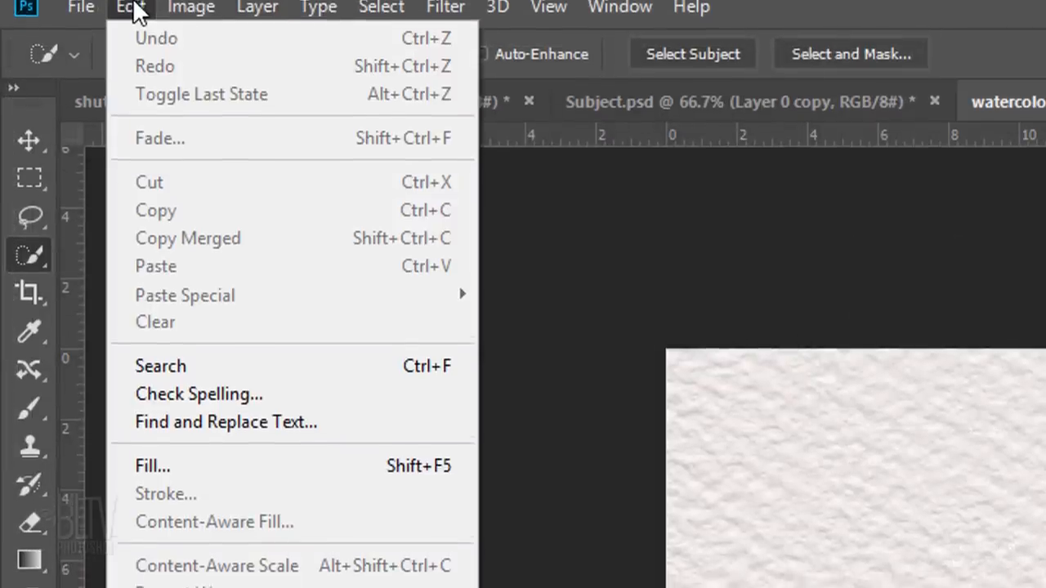
scroll(down, 3)
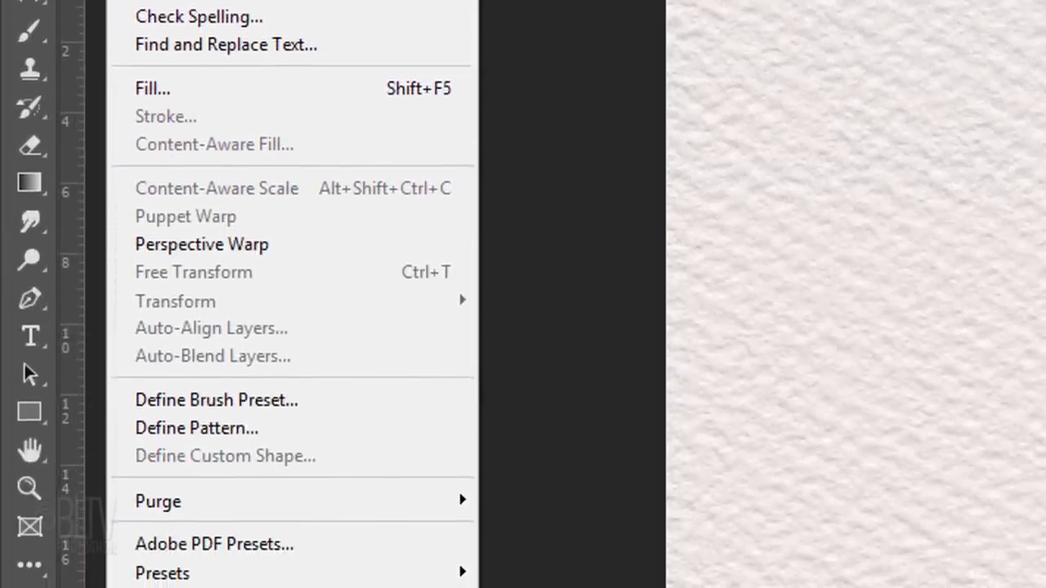
click(196, 428)
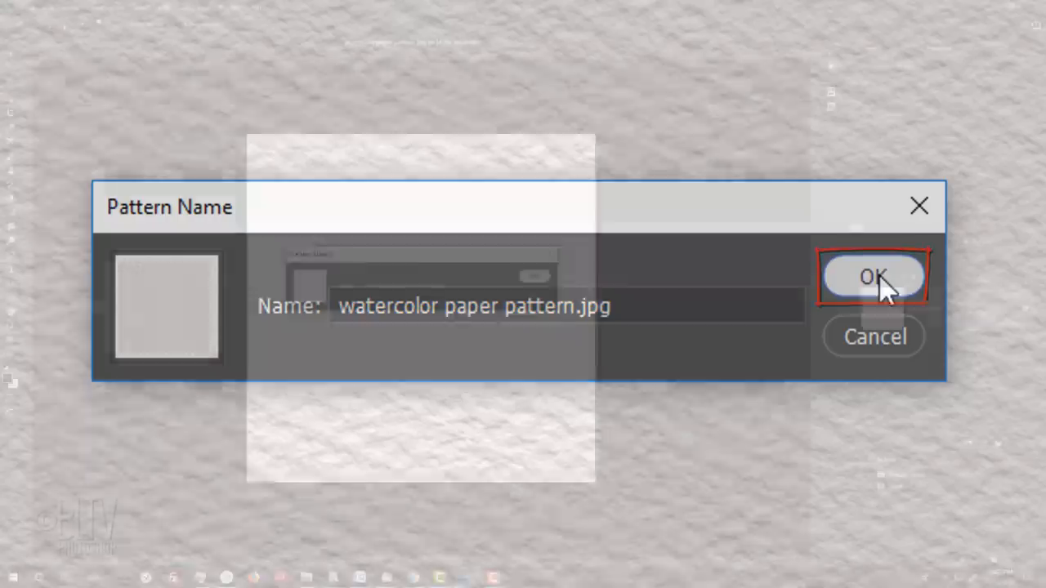
click(873, 276)
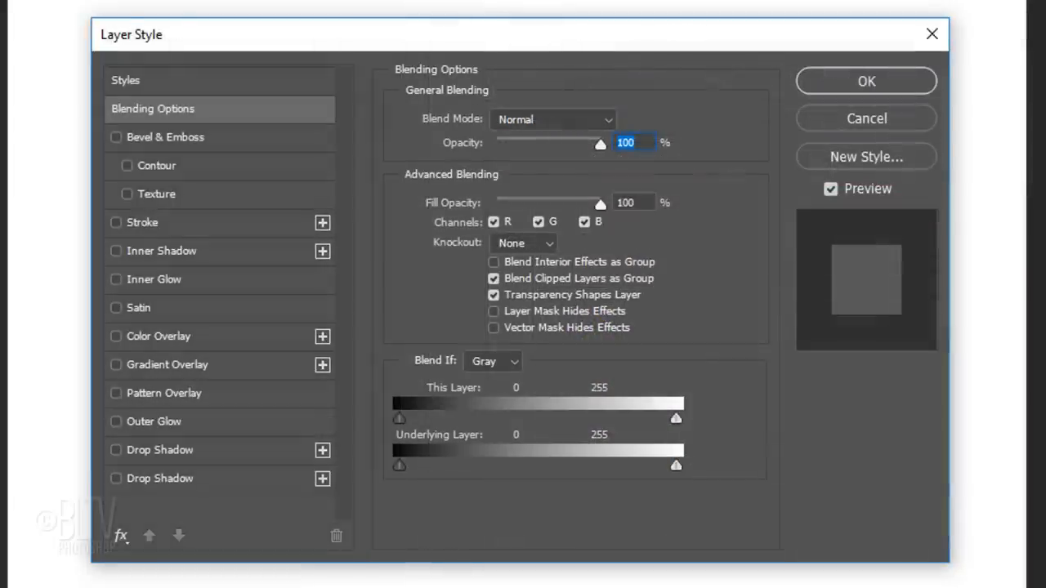
mouse_move(272, 407)
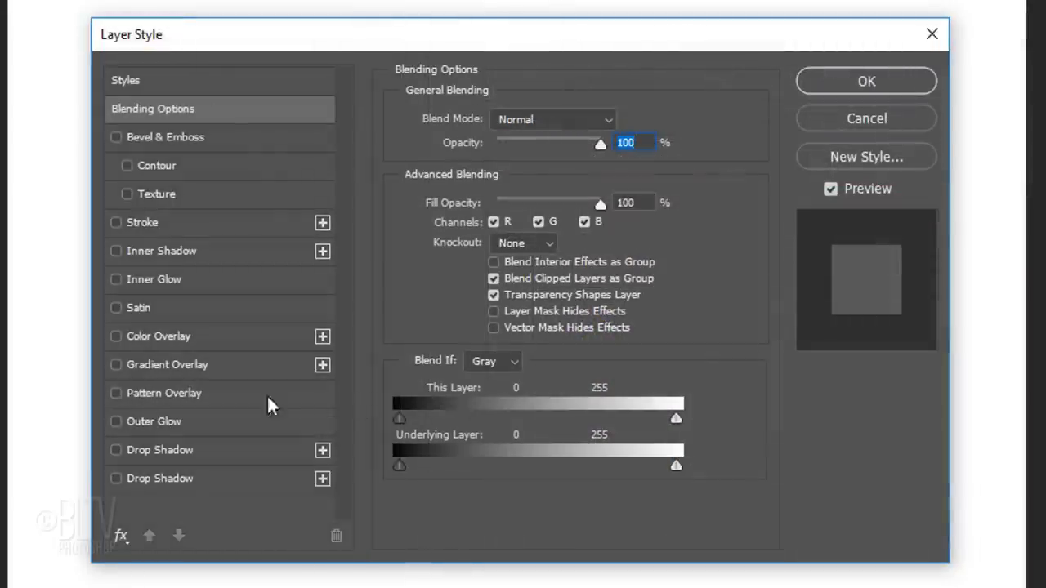
Apply a Pattern Overlay of the watercolour paper pattern at 23% scale to Layer 1.
click(115, 393)
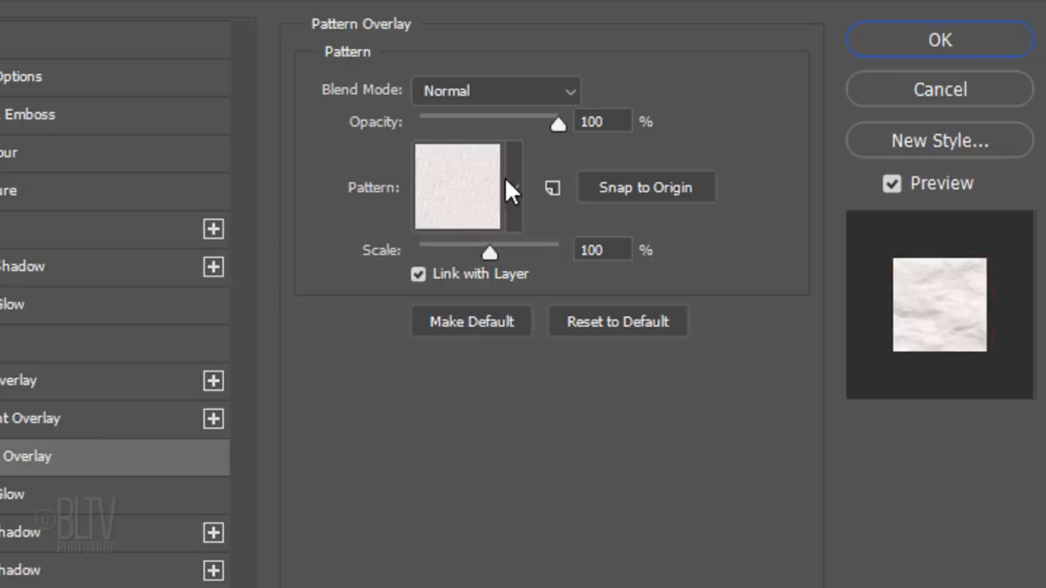
click(513, 187)
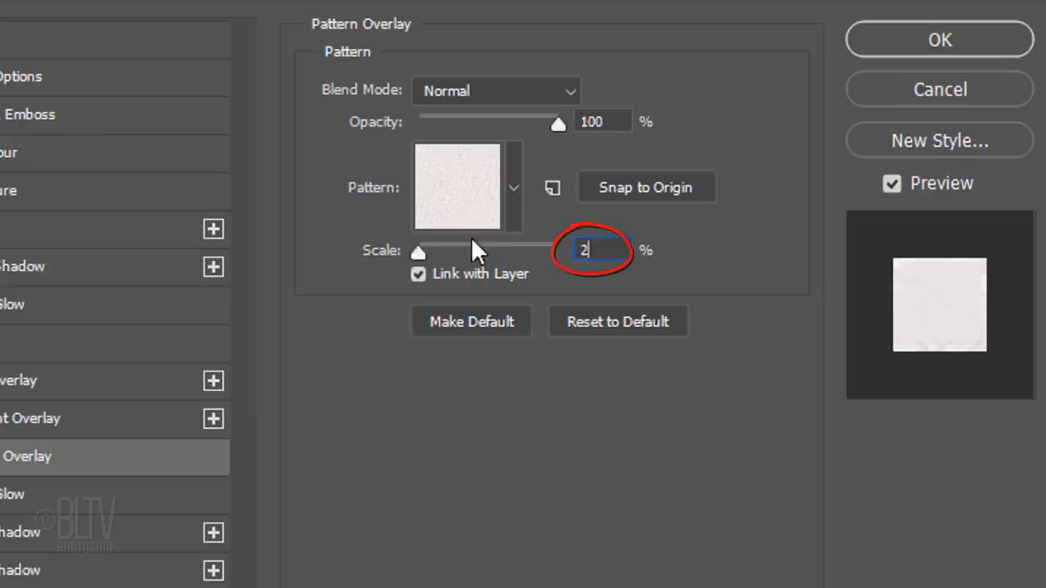
text(23)
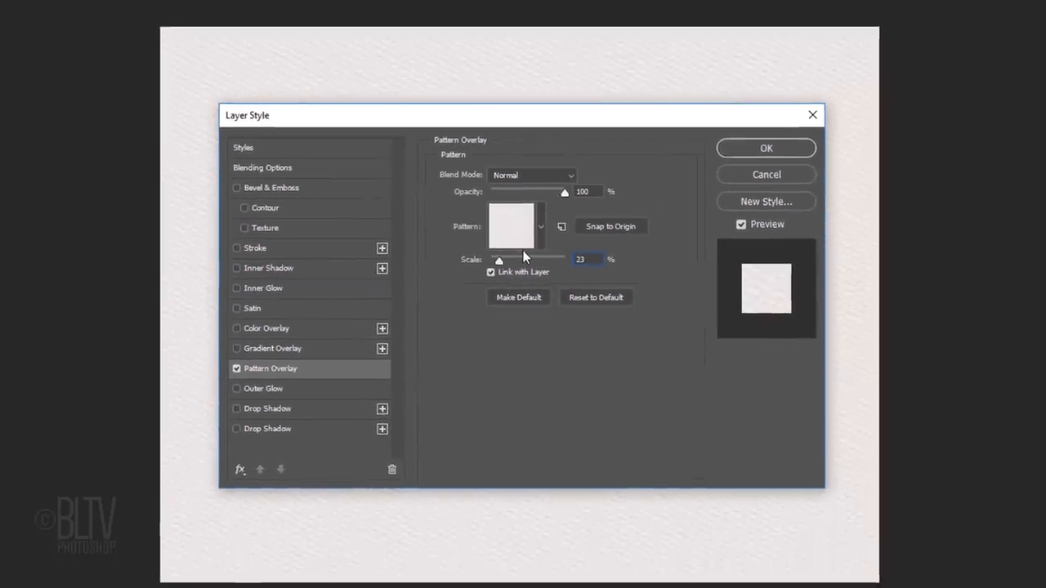
click(760, 152)
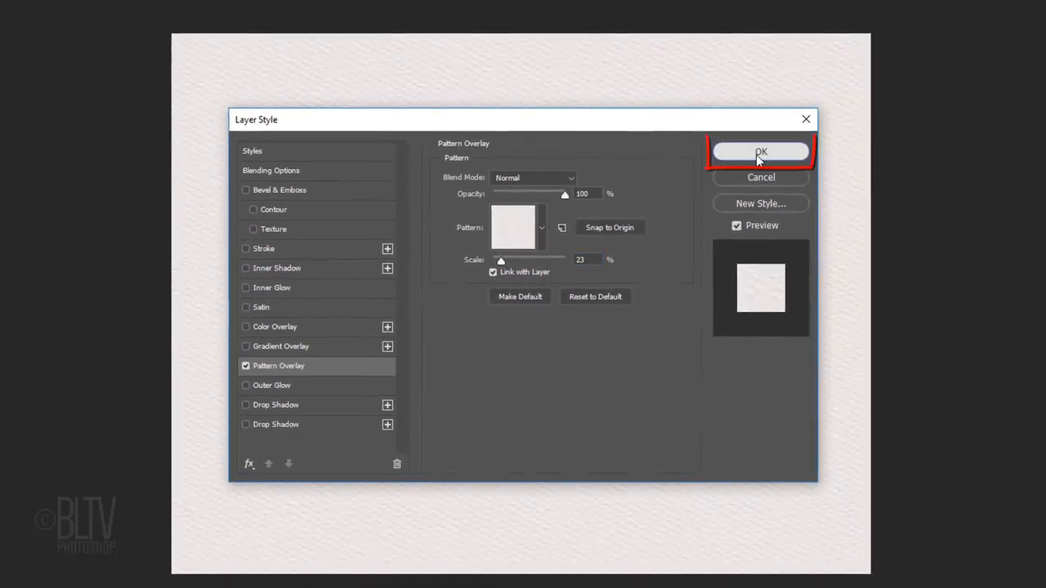
click(760, 152)
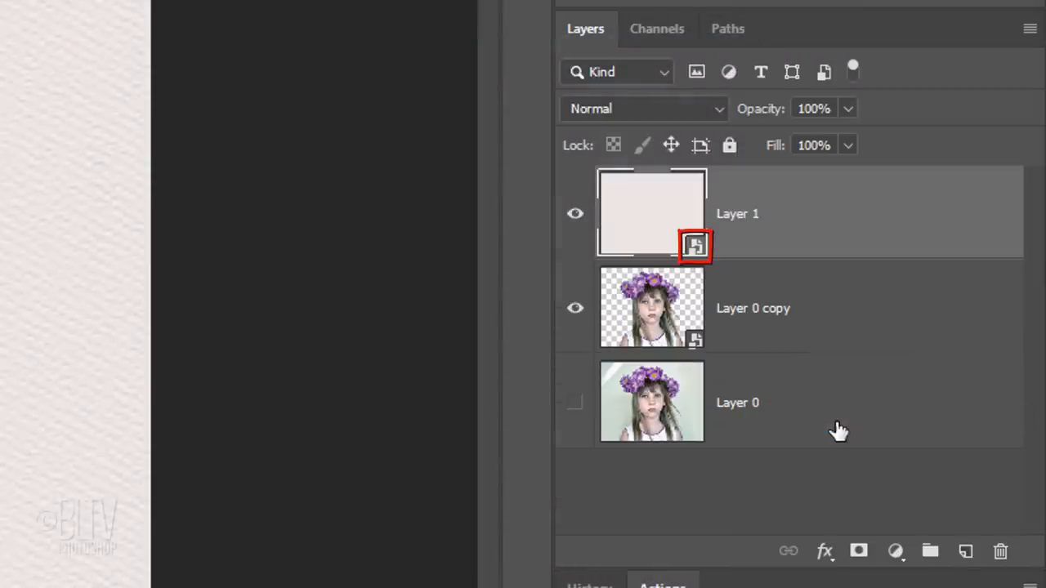
Set Layer 1's blend mode to Multiply and reactivate the 'Layer 0 copy' cut-out layer.
click(643, 108)
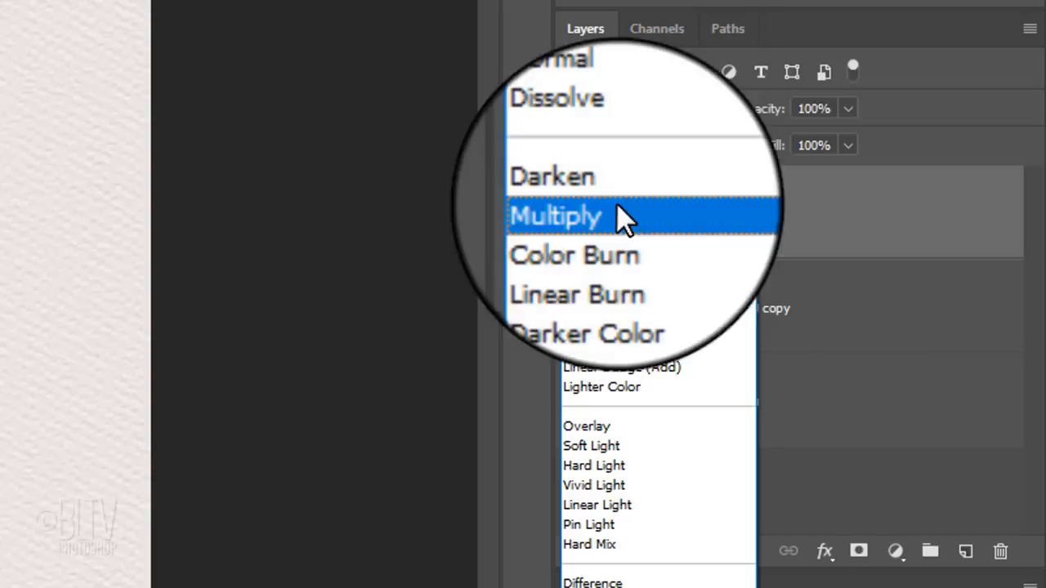
click(555, 216)
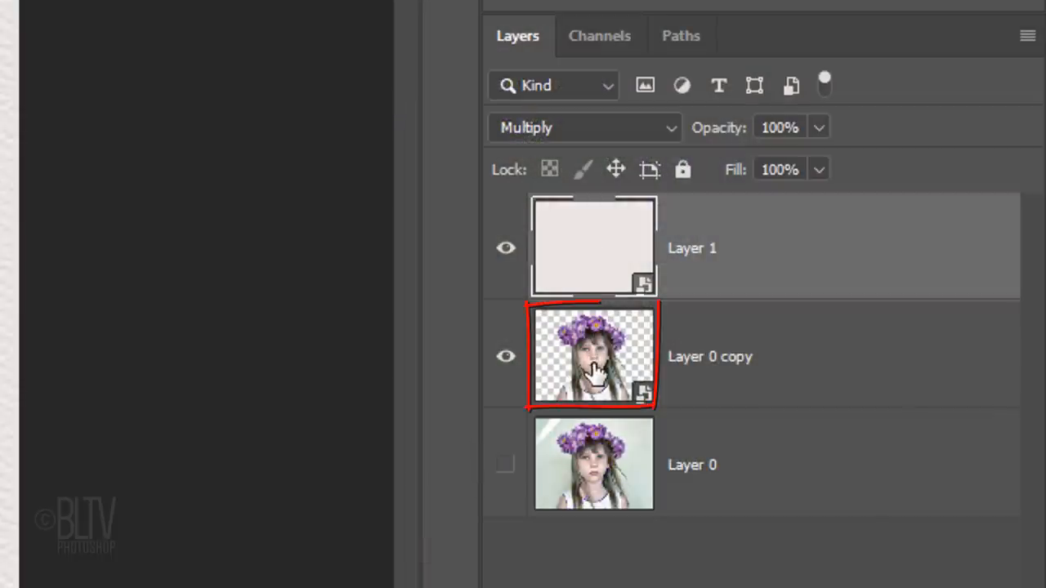
click(585, 128)
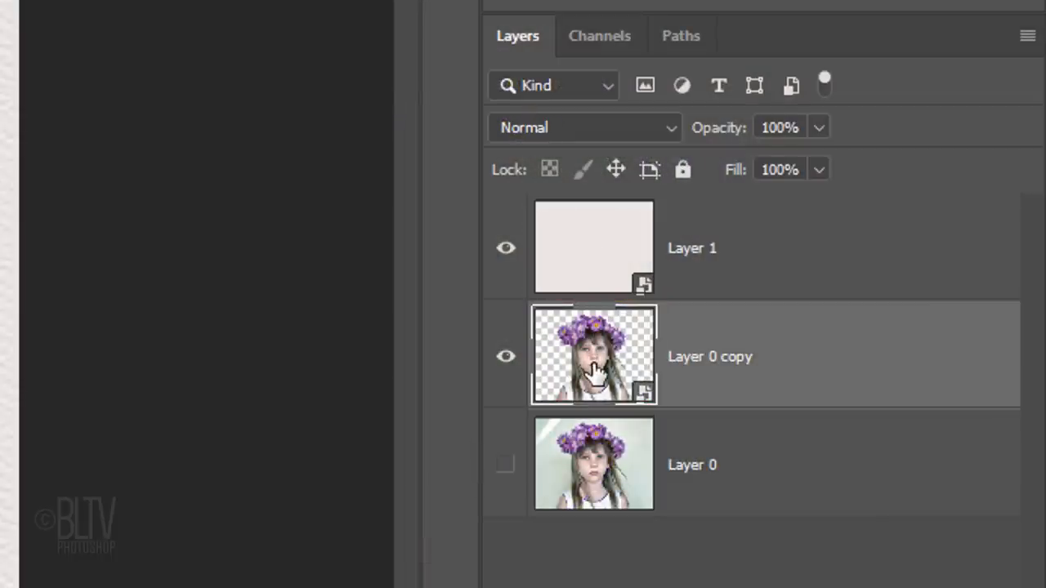
click(283, 23)
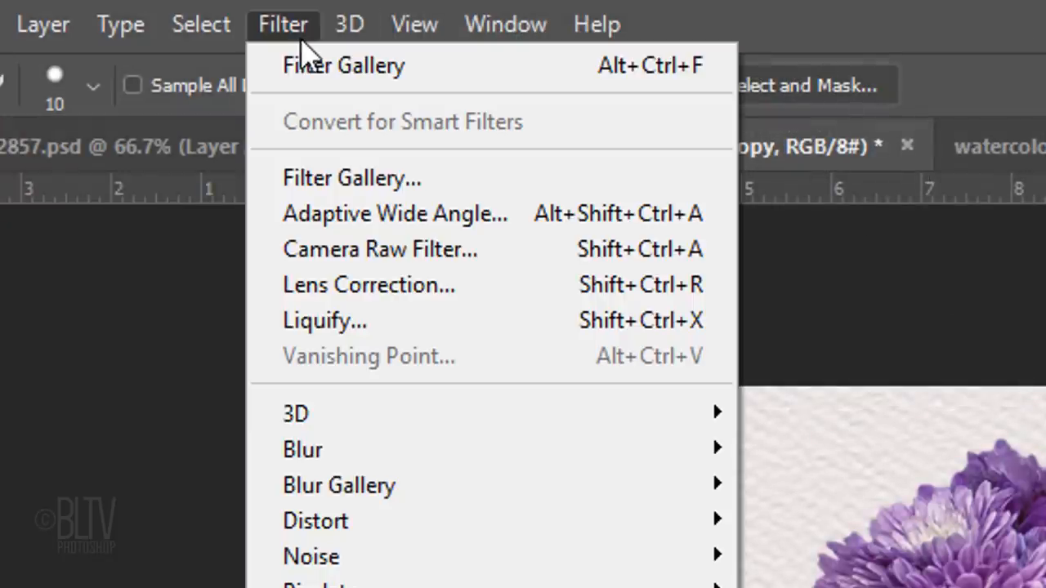
mouse_move(352, 179)
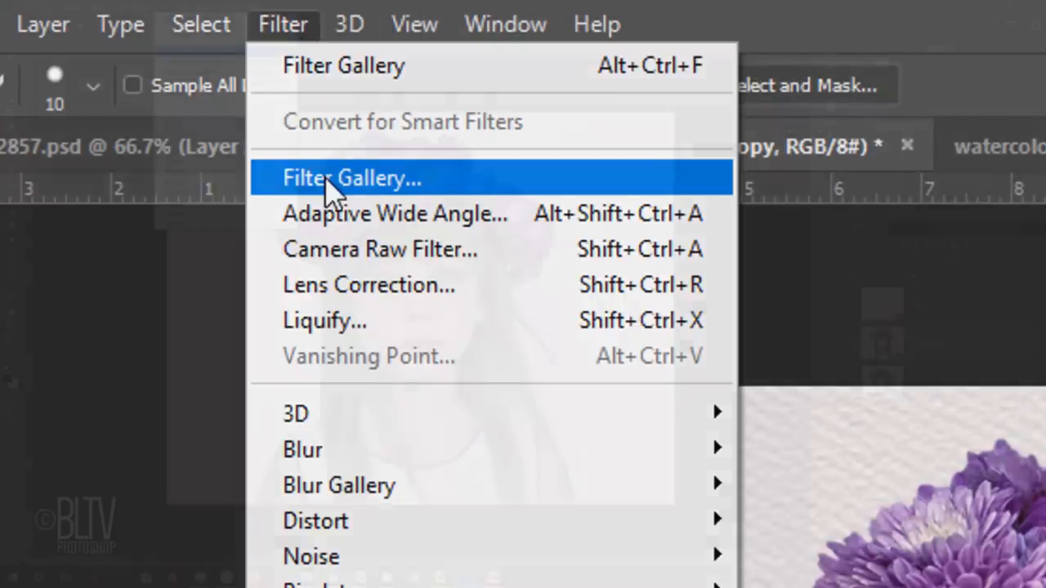
Apply Filter Gallery's Dry Brush with size 8, detail 10, texture 1 to the cut-out.
click(353, 178)
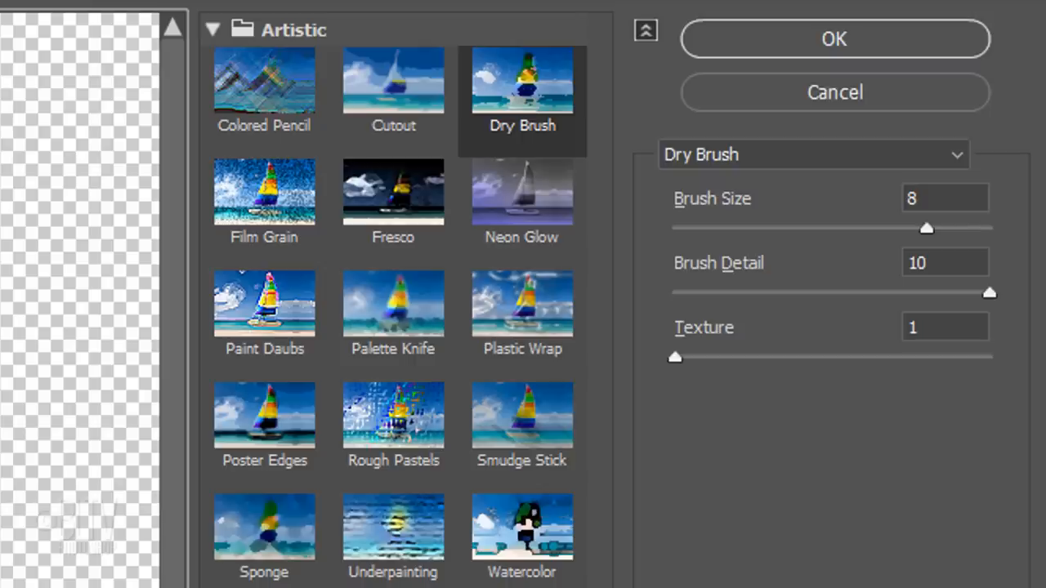
mouse_move(835, 39)
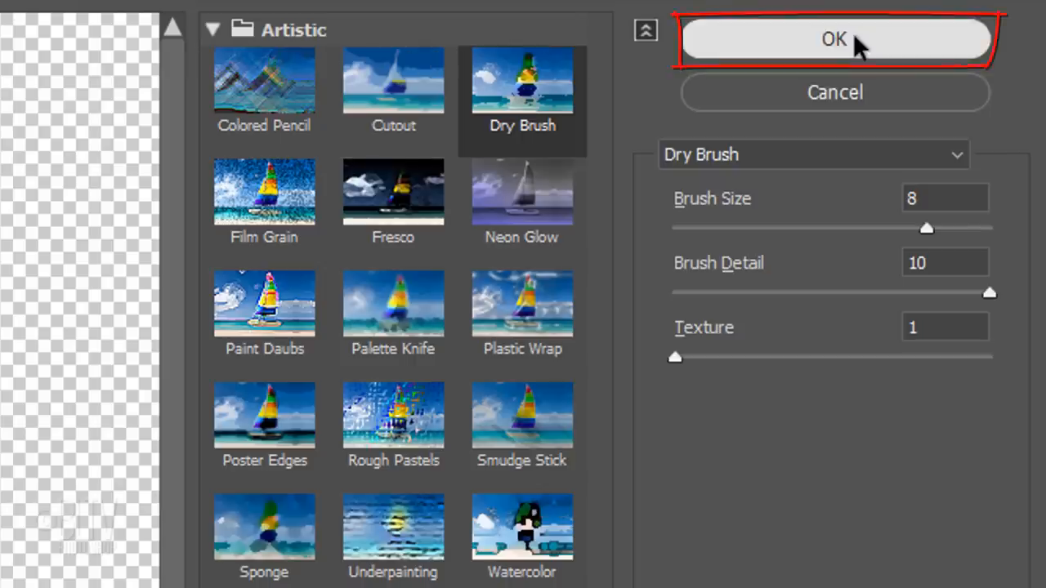
click(835, 39)
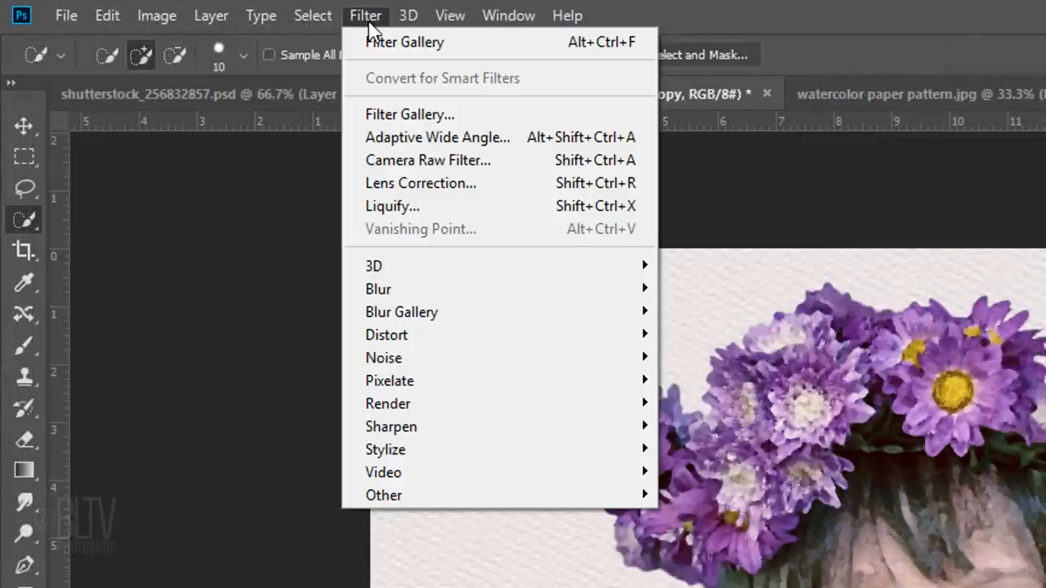
mouse_move(379, 289)
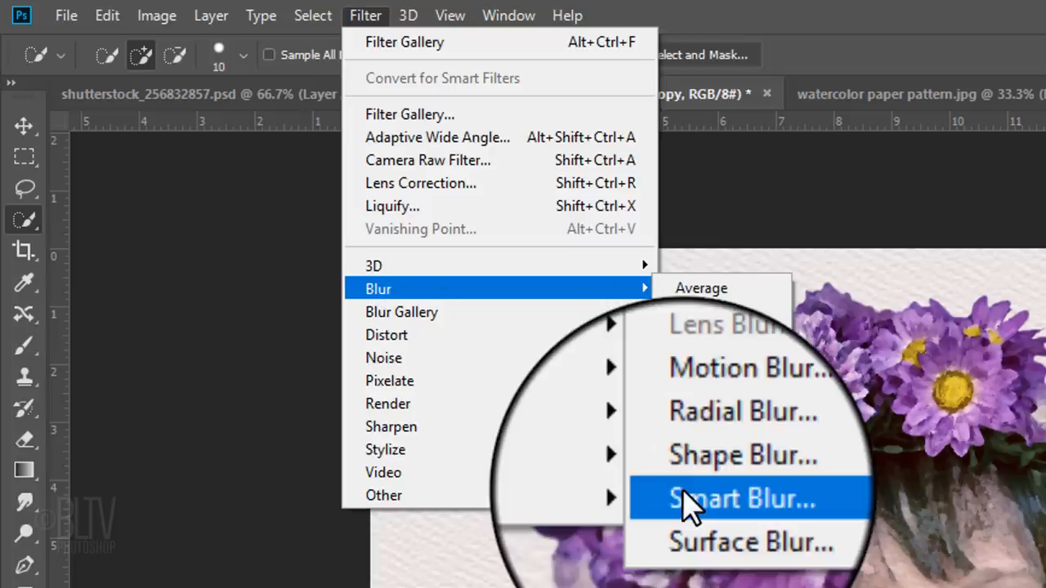
Apply a Smart Blur with radius 5 and threshold 100 to the cut-out layer.
click(742, 498)
text(5)
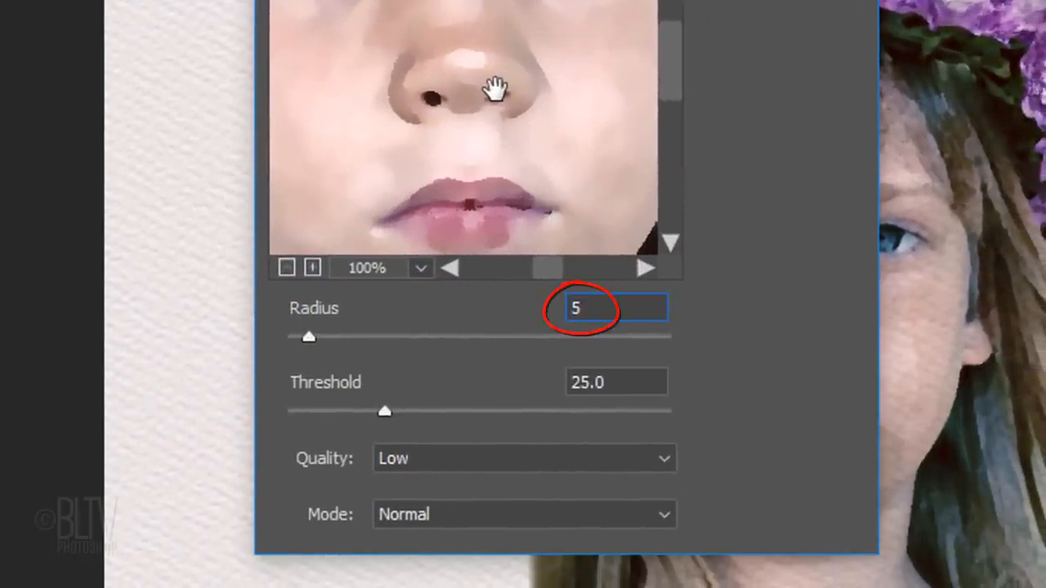
click(616, 382)
text(100)
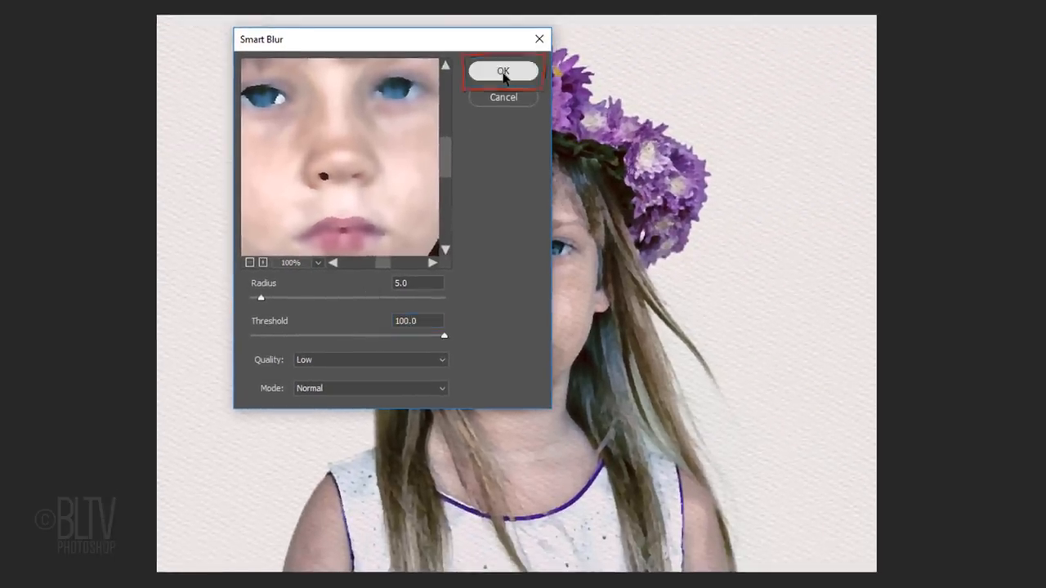
click(503, 71)
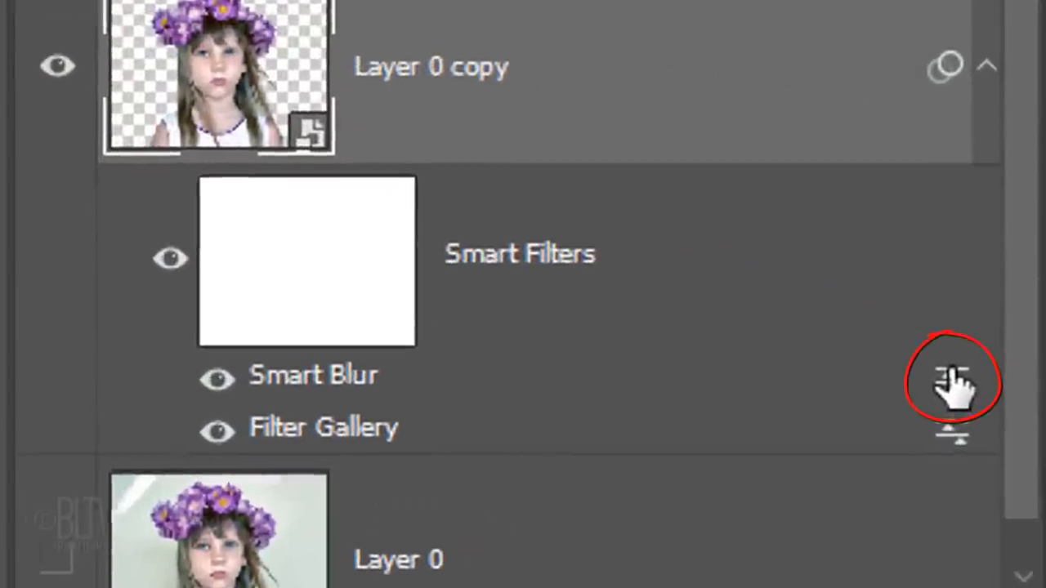
Set the Smart Blur's blending options to Screen mode at 50% opacity.
click(950, 380)
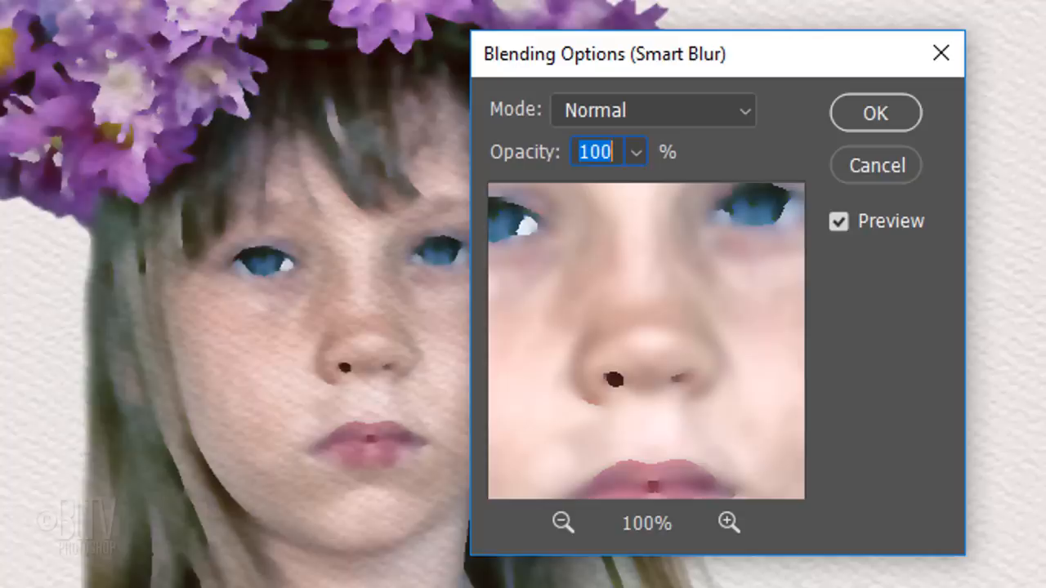
click(652, 109)
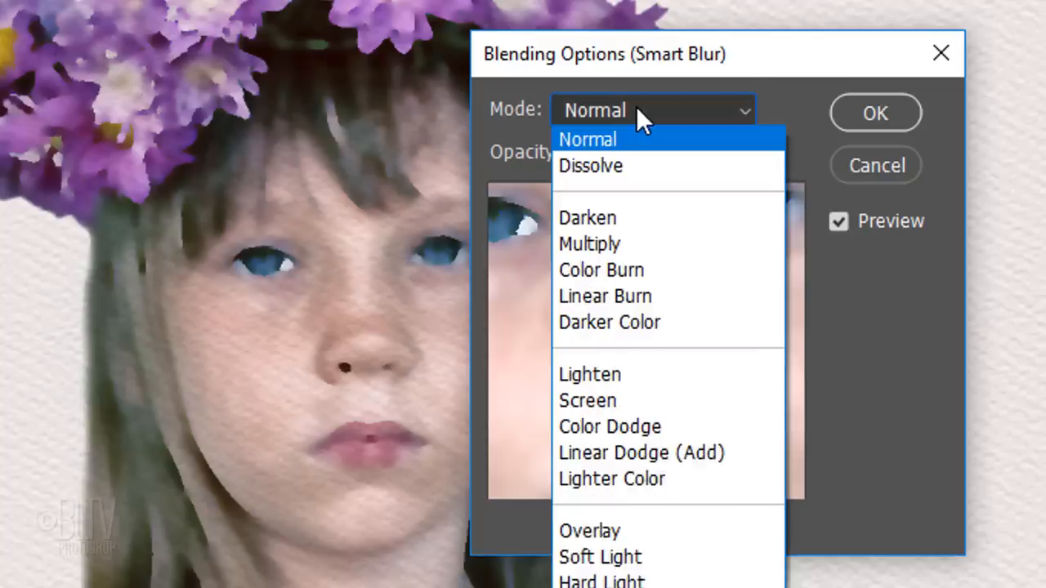
mouse_move(588, 400)
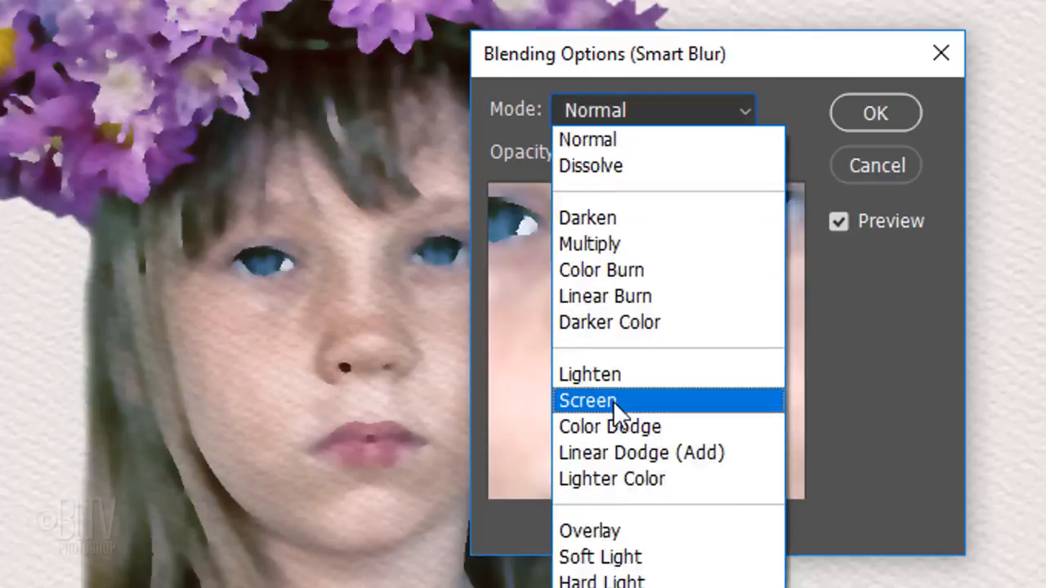
click(587, 400)
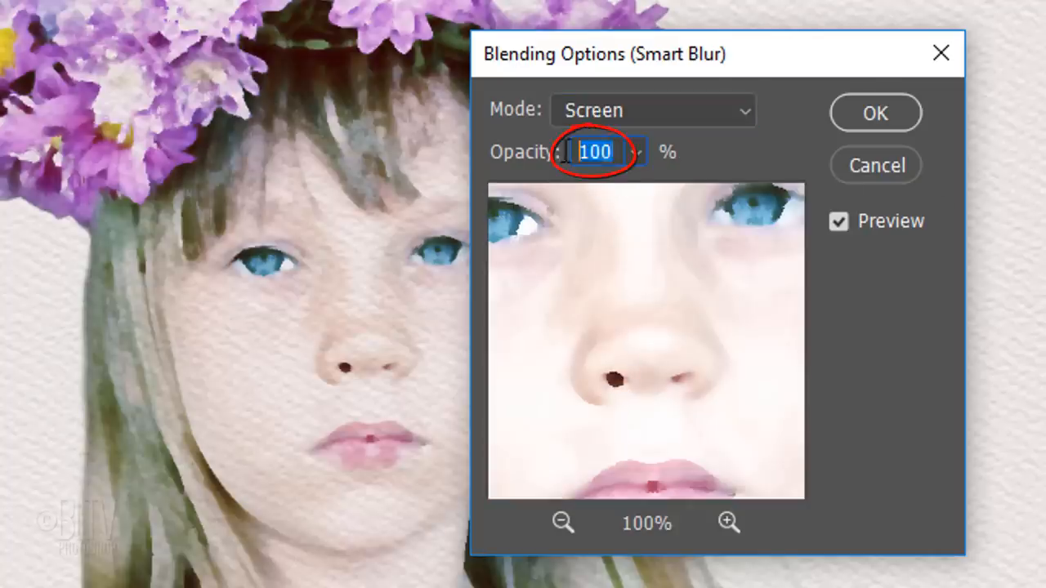
text(50)
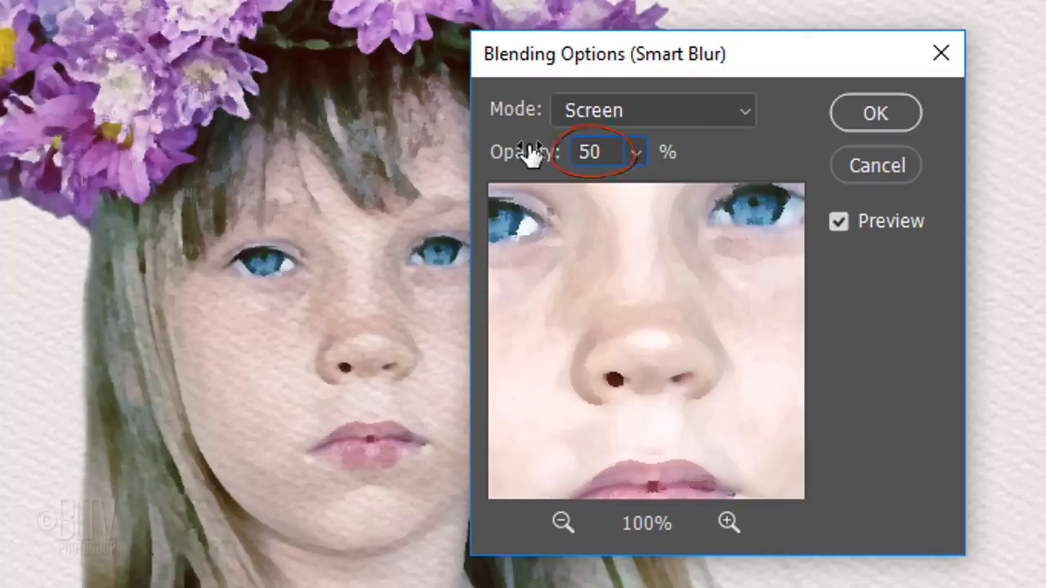
click(875, 113)
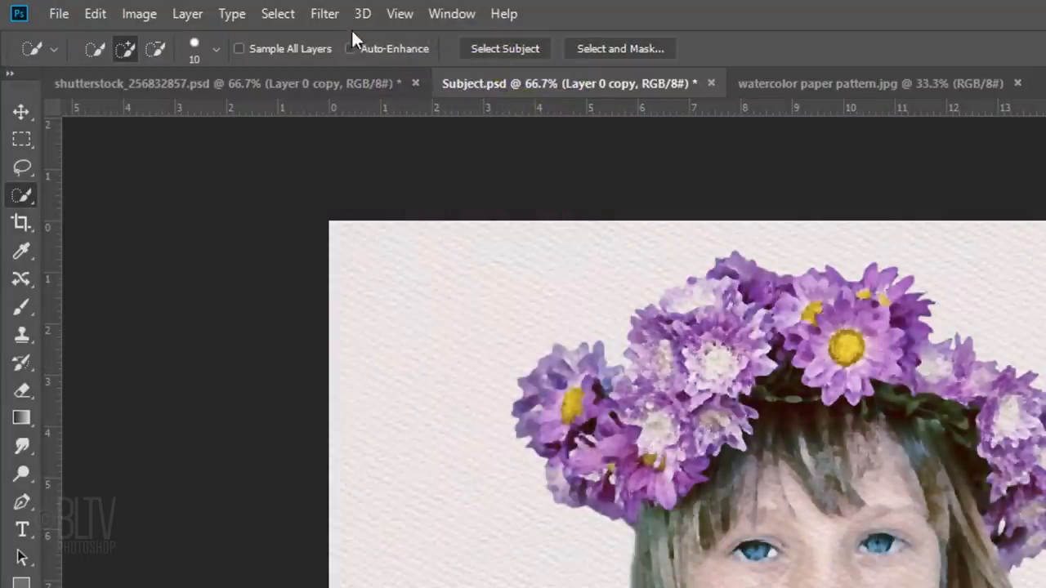
Apply Find Edges from Filter > Stylize and set its blending mode to Multiply.
click(324, 14)
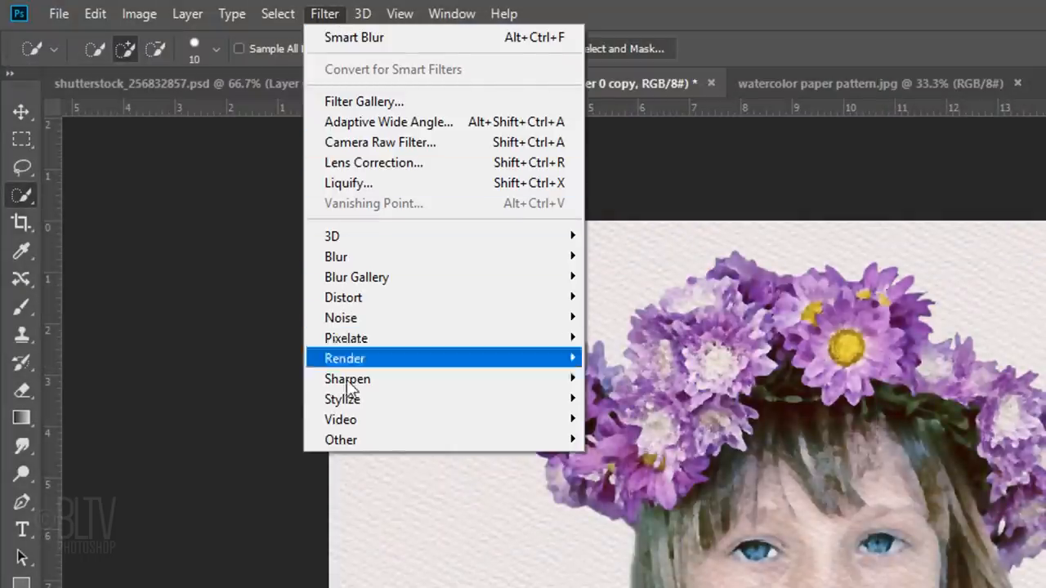
mouse_move(343, 399)
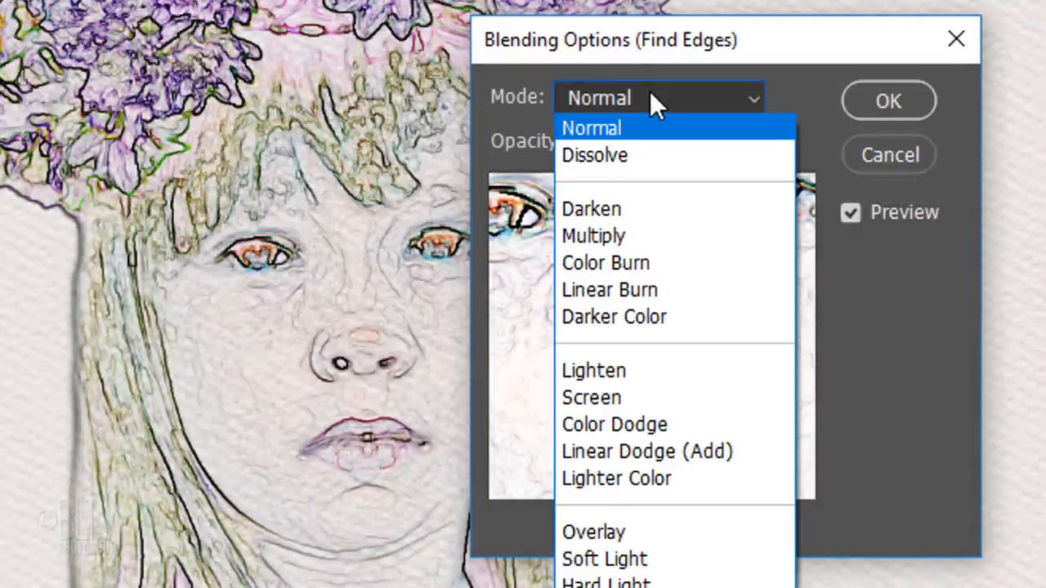
mouse_move(605, 237)
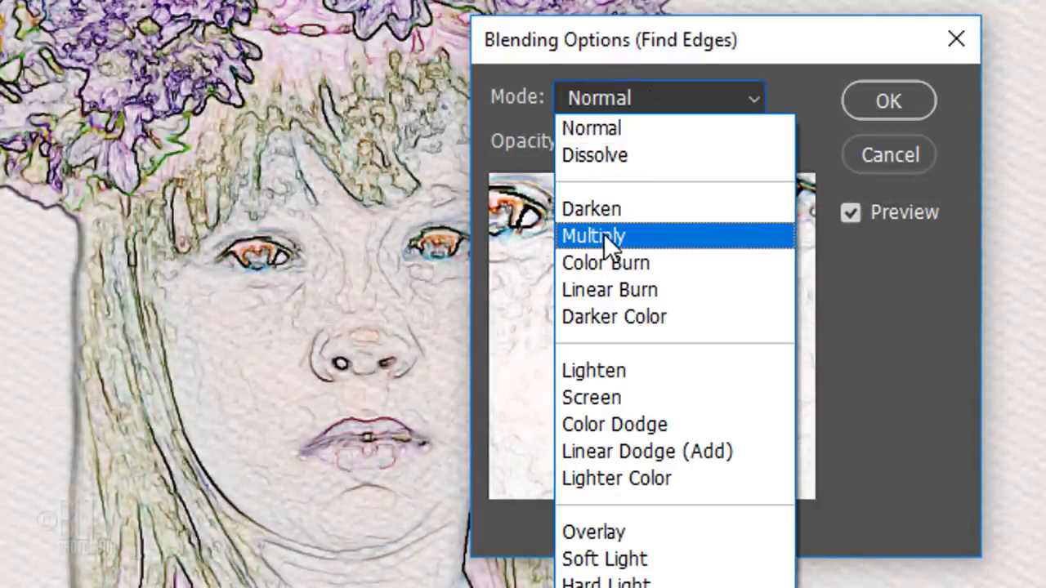
click(591, 236)
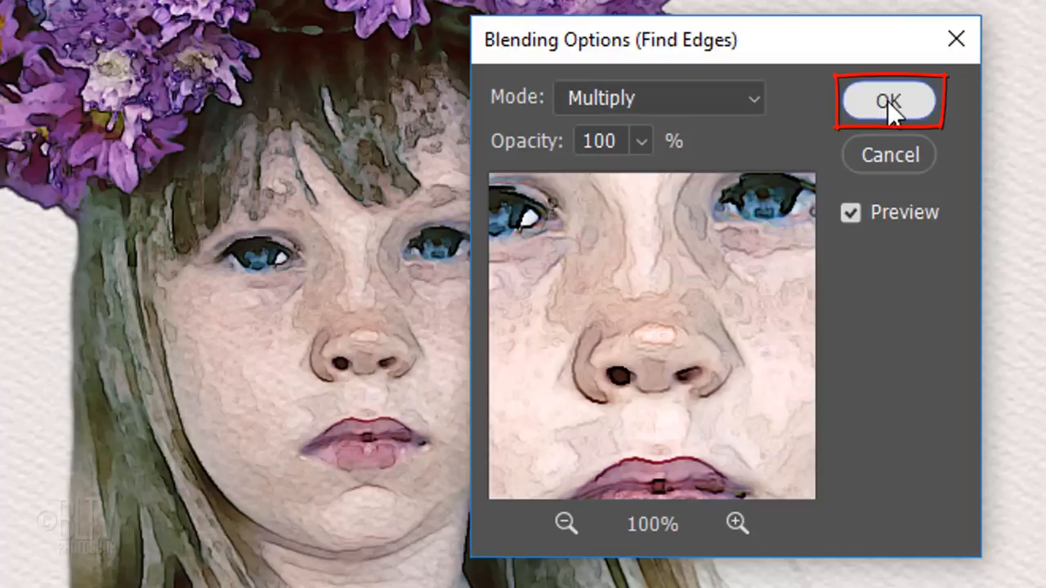
click(888, 101)
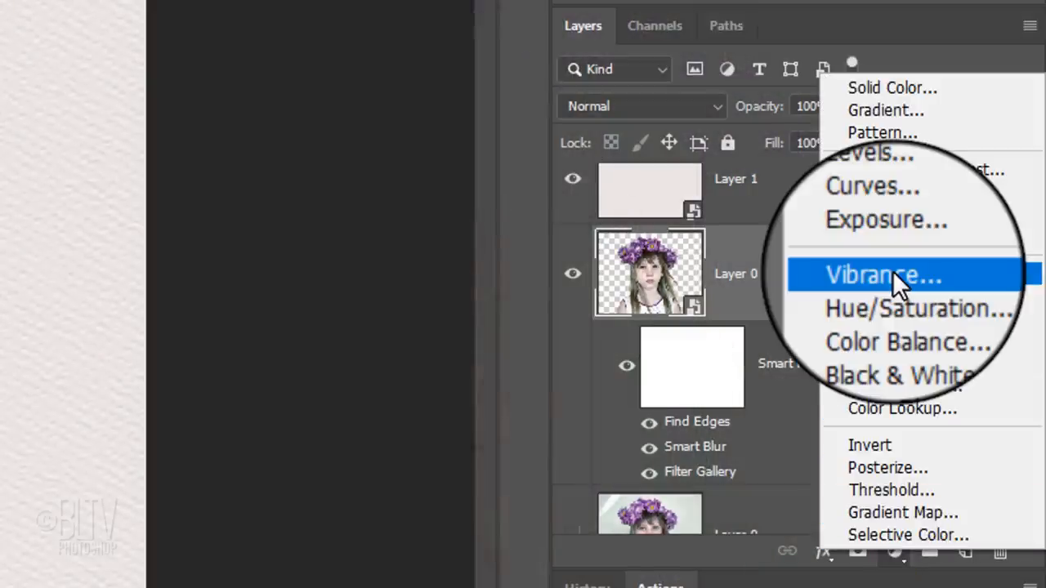
Add a Vibrance adjustment layer above the portrait and raise Vibrance to +50.
click(882, 275)
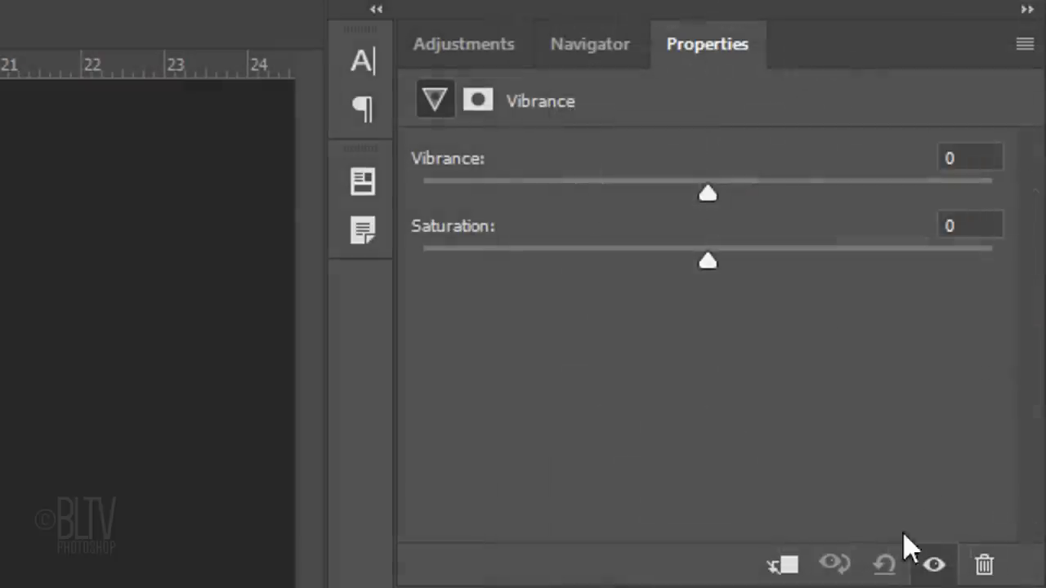
drag(708, 194, 850, 193)
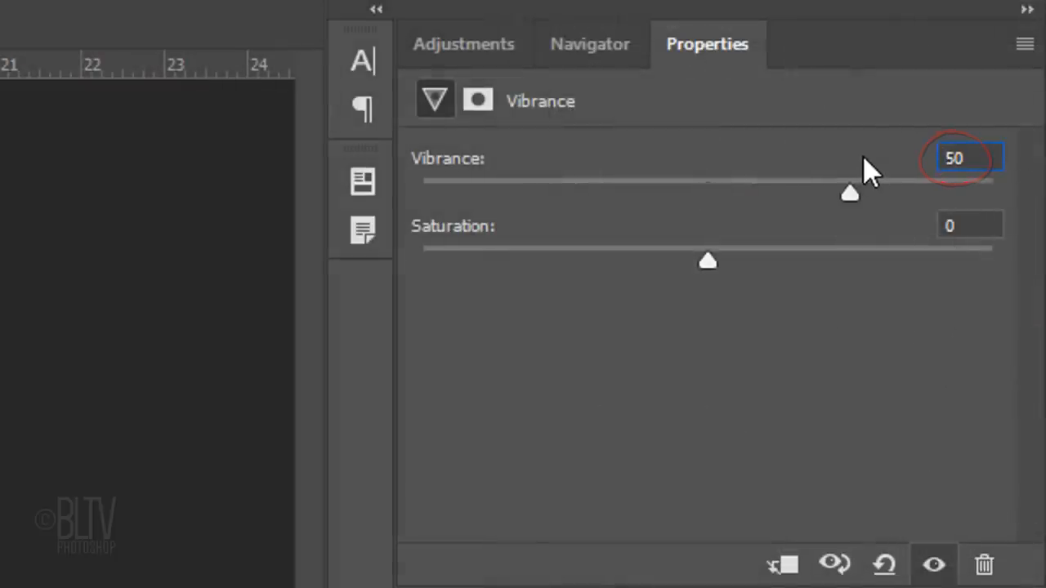
drag(708, 260, 792, 260)
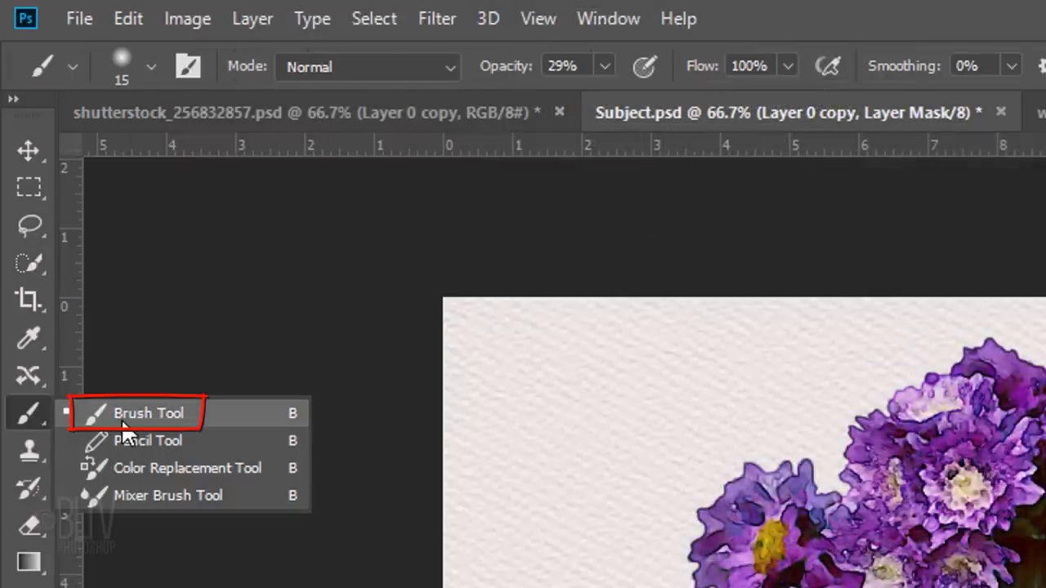
Load a 600 px Watercolor Splatters brush tip at 29% opacity for masking.
click(152, 67)
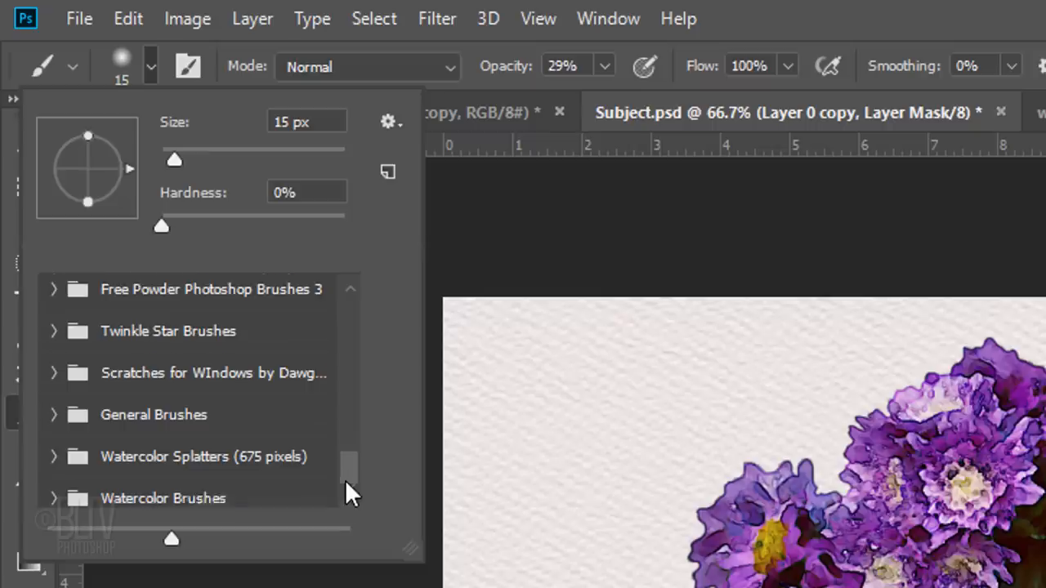
scroll(down, 3)
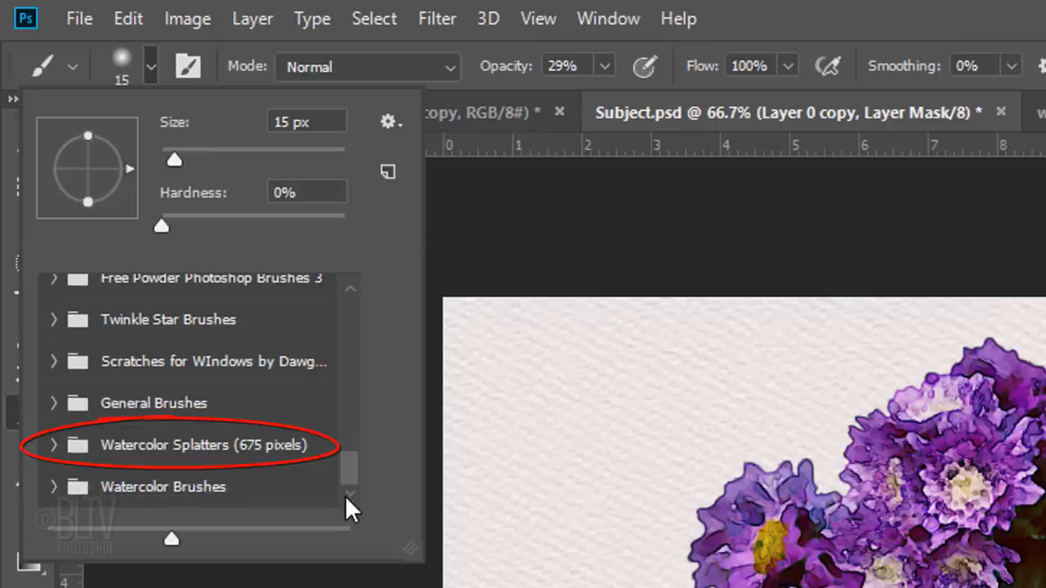
click(54, 444)
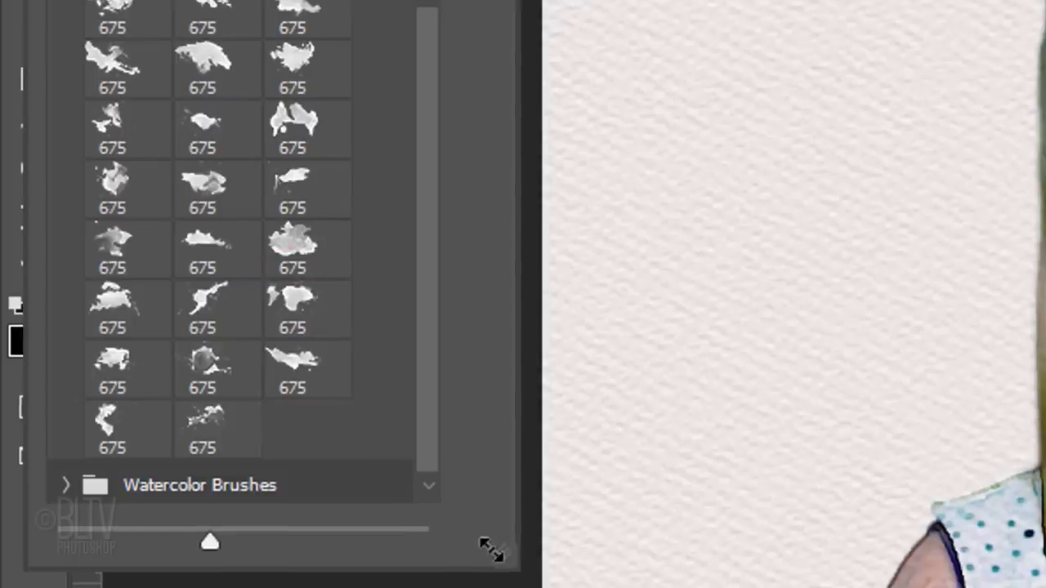
click(219, 243)
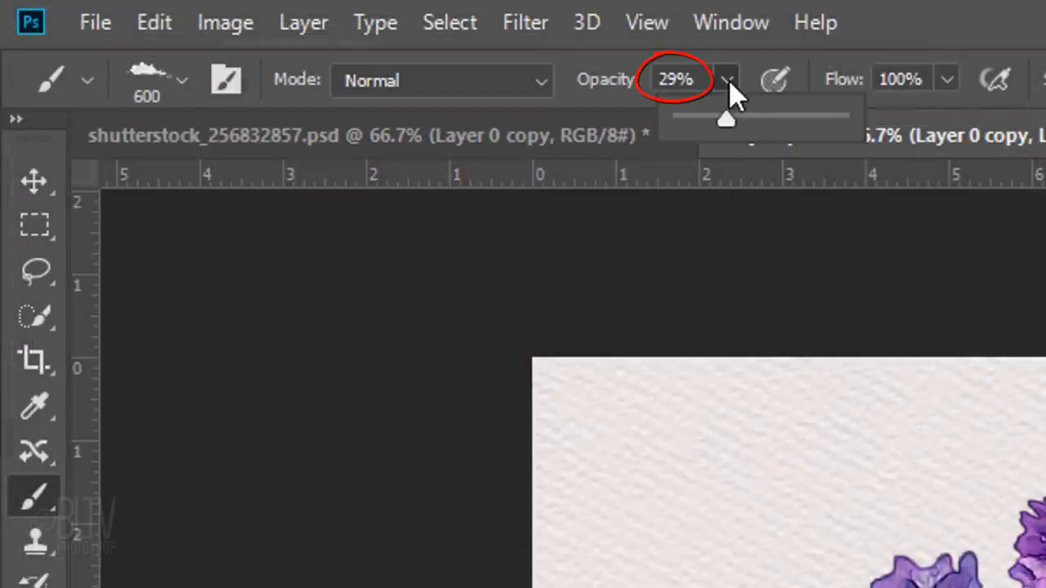
Adjust the splatter brush strength and stamp splatters into the Layer 0 copy mask edges.
drag(726, 118, 813, 118)
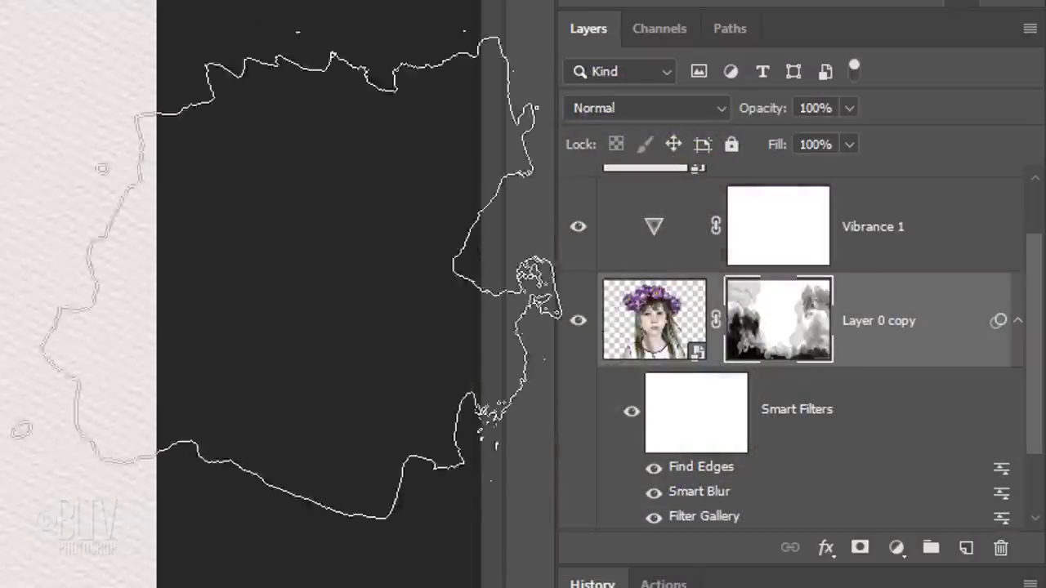
Create Layer 2 and stamp faint purple watercolor splatters beside the portrait.
click(654, 320)
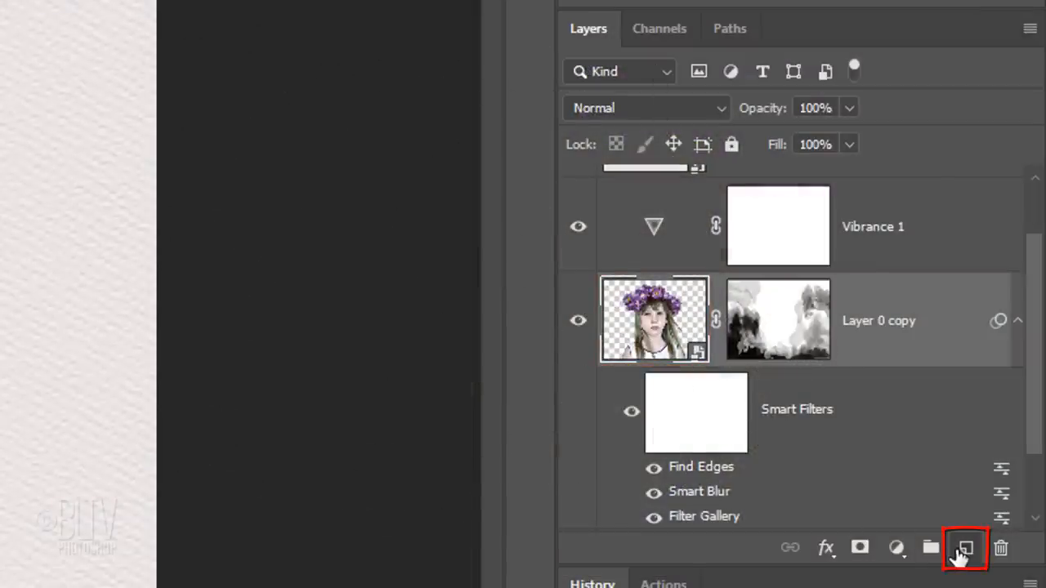
click(965, 547)
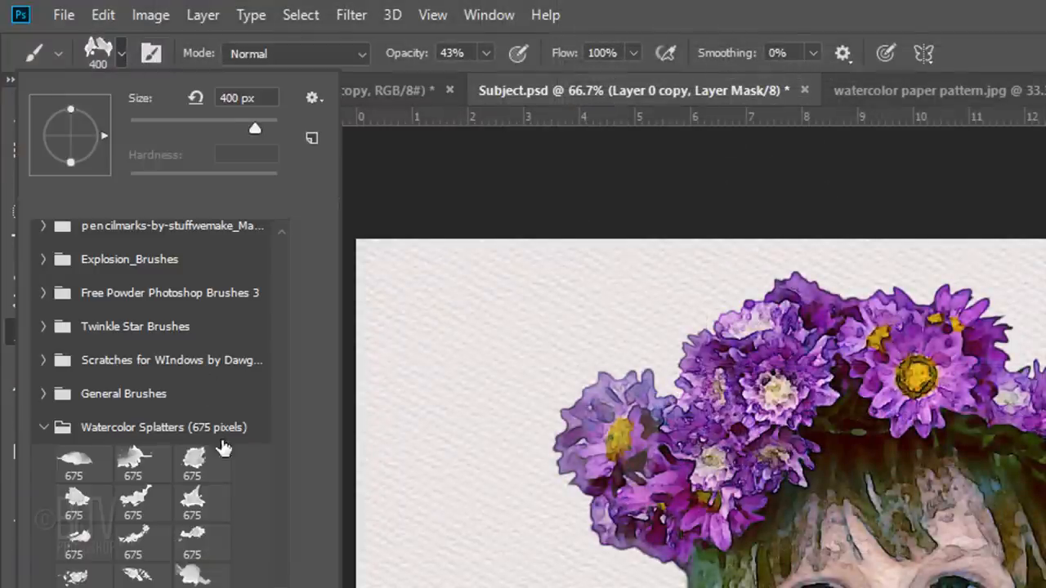
click(201, 462)
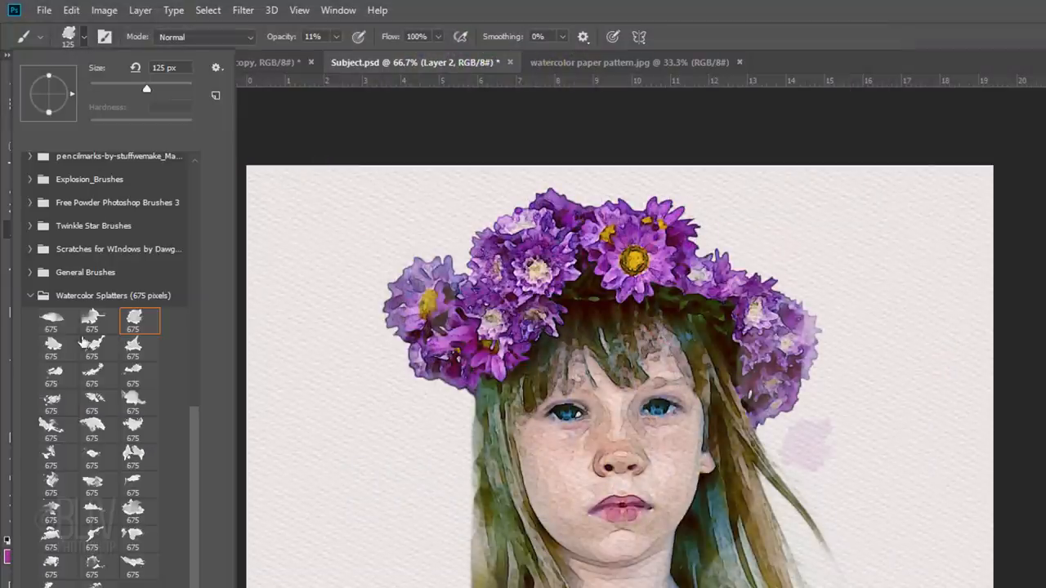
click(93, 456)
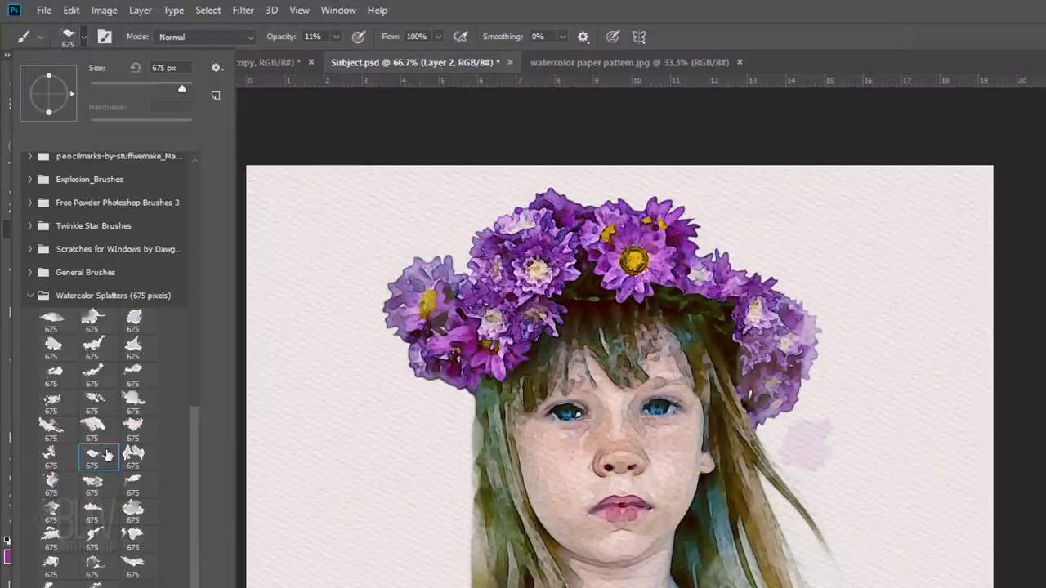